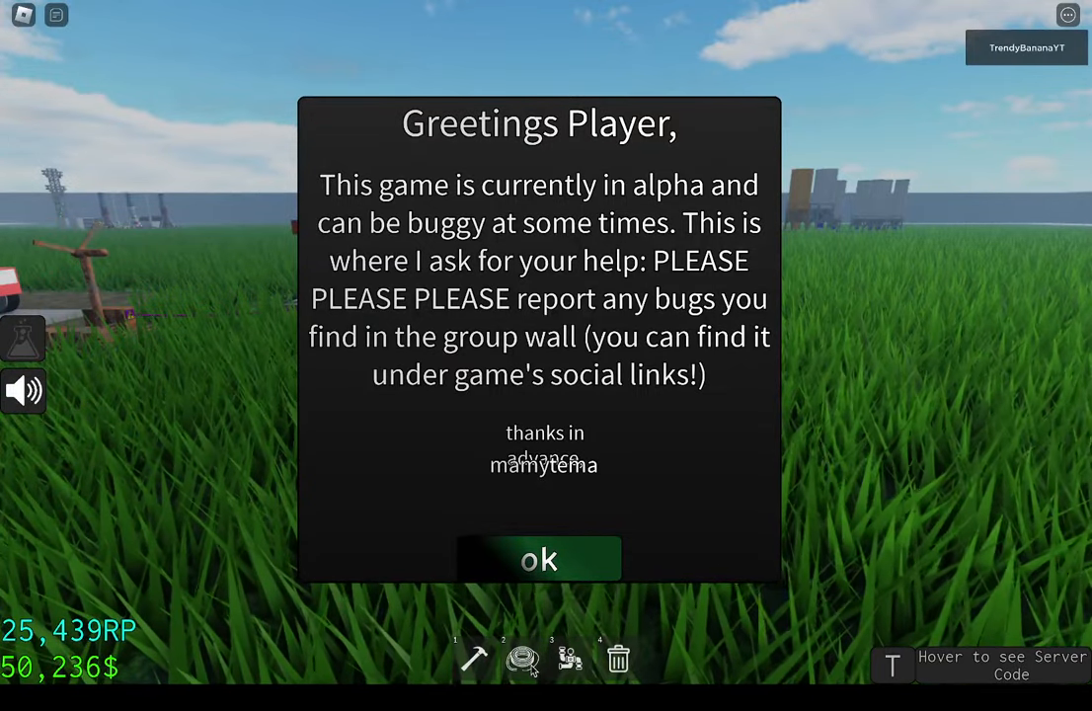
- Dismiss the alpha-warning popup and place a boiler on the empty grass plot
left_click(538, 559)
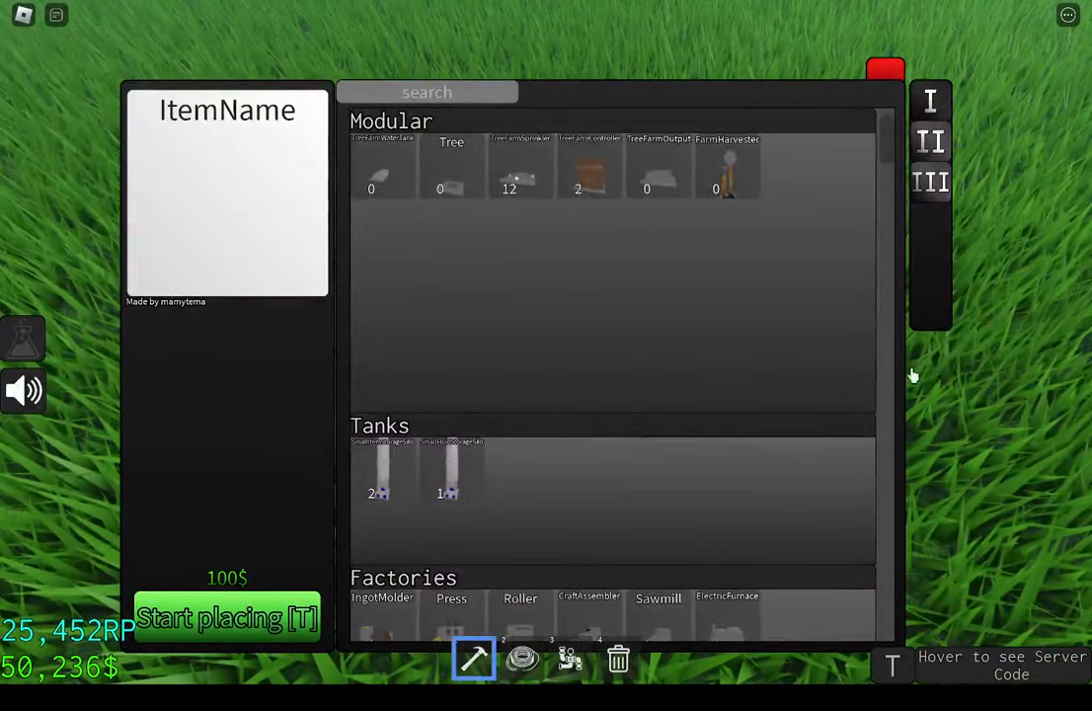
scroll("down", 3)
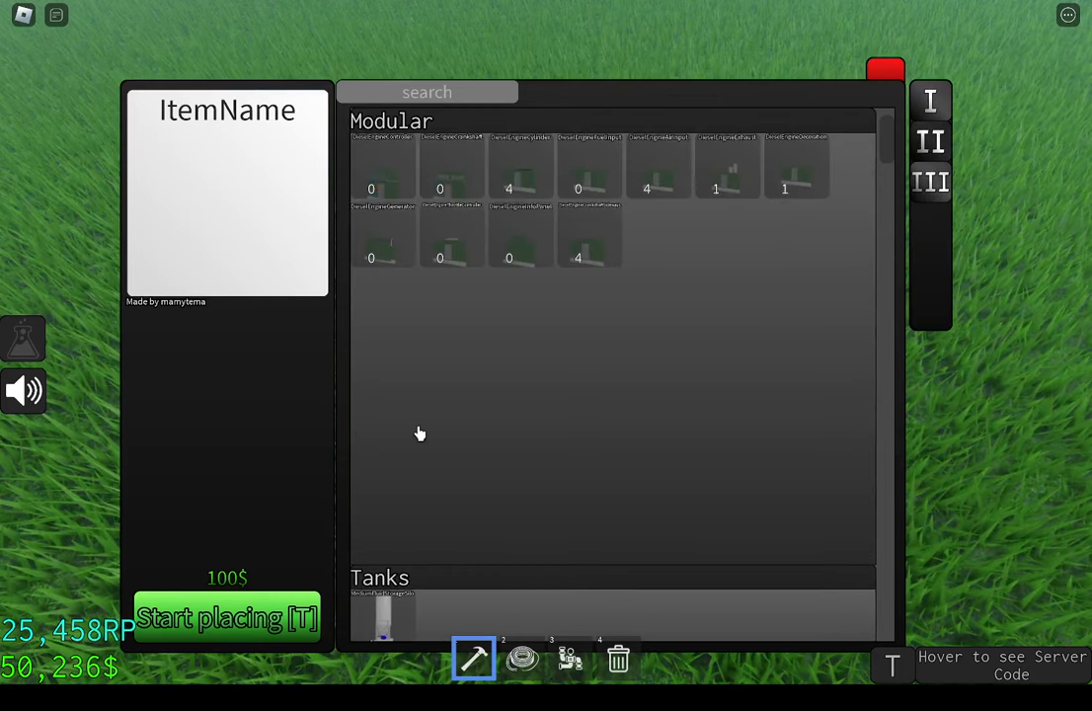
scroll("up", 3)
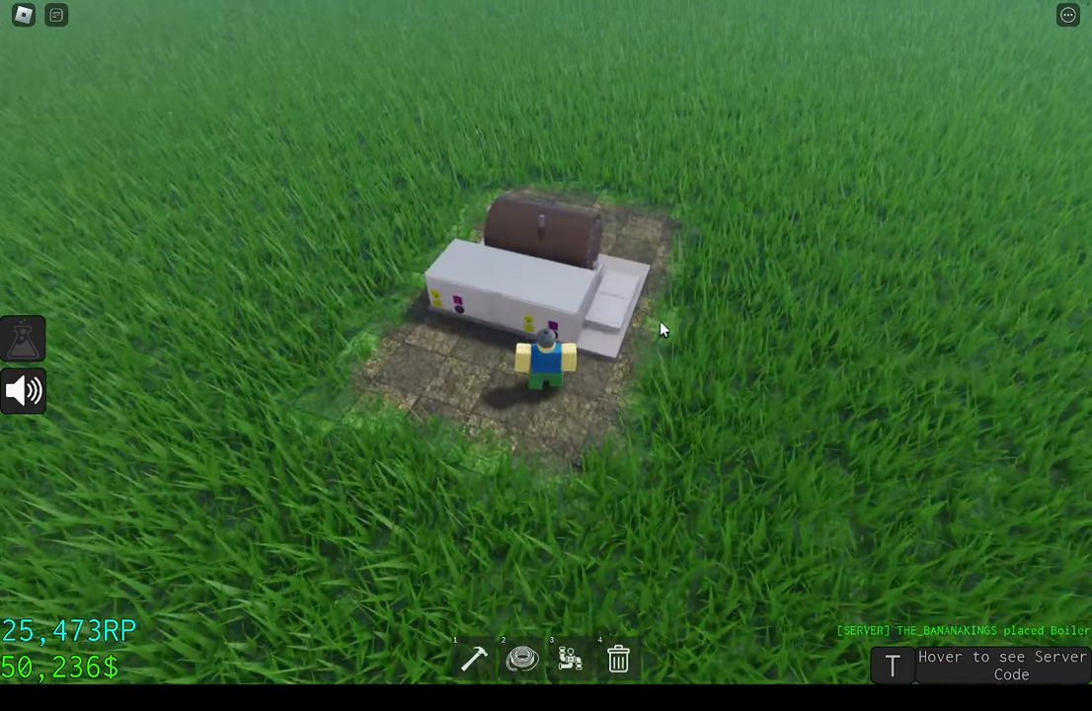
key("Escape")
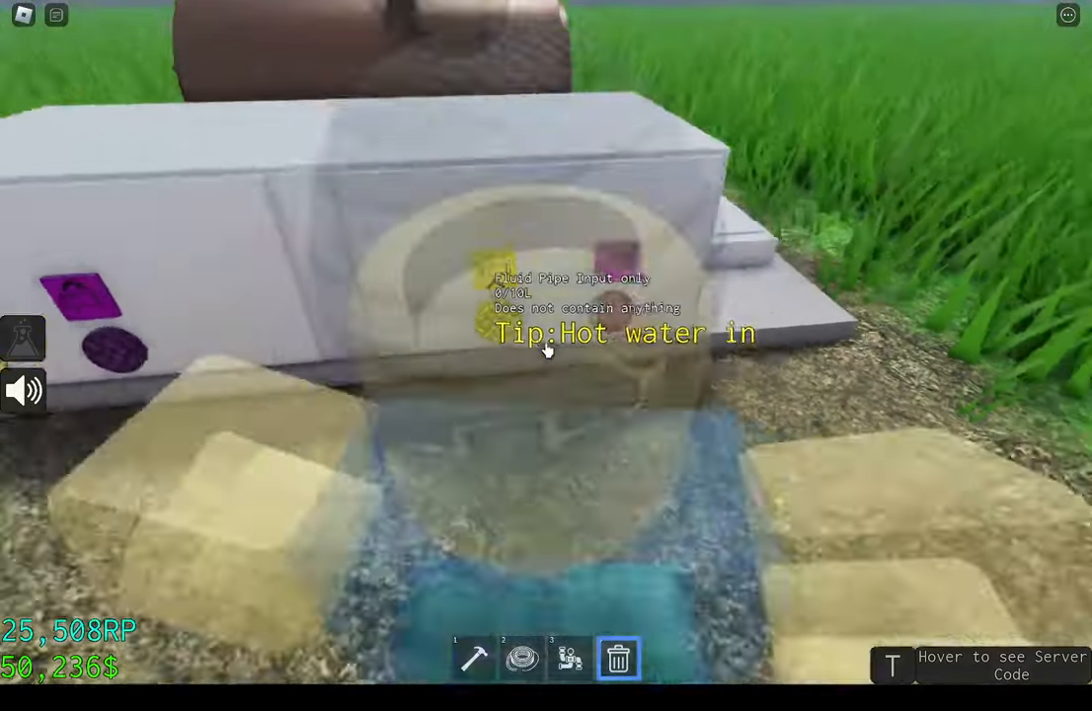
left_click(474, 658)
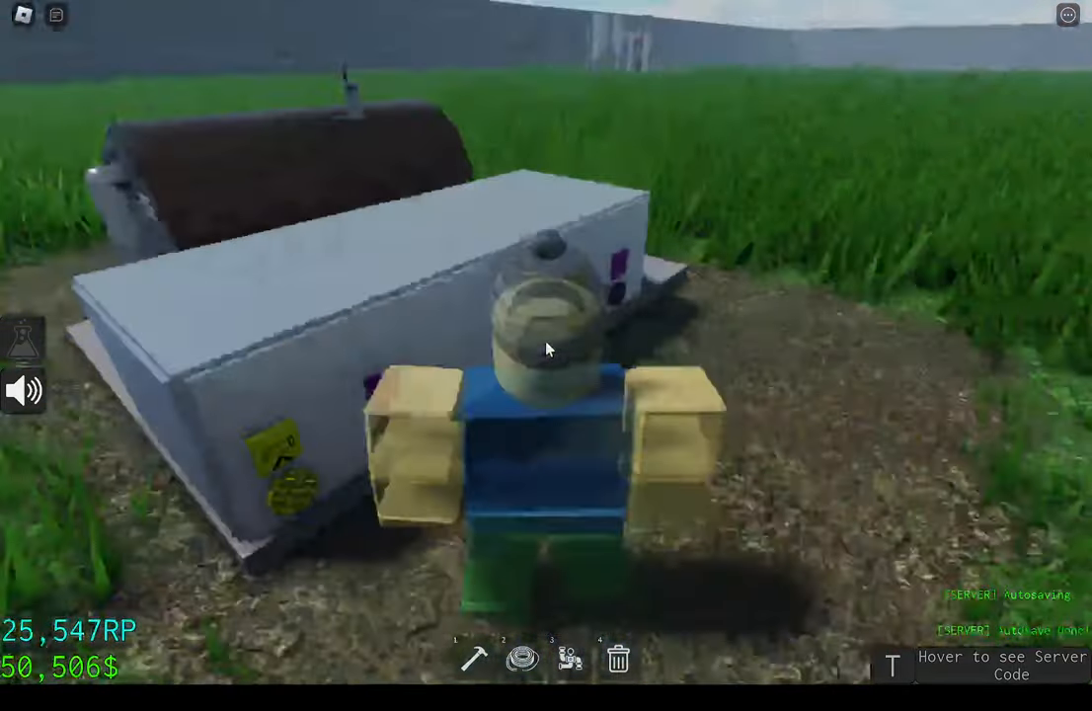
- Pick FluidPipeTurn2 from the Pipes section and place turns at the boiler's ports
left_click(474, 659)
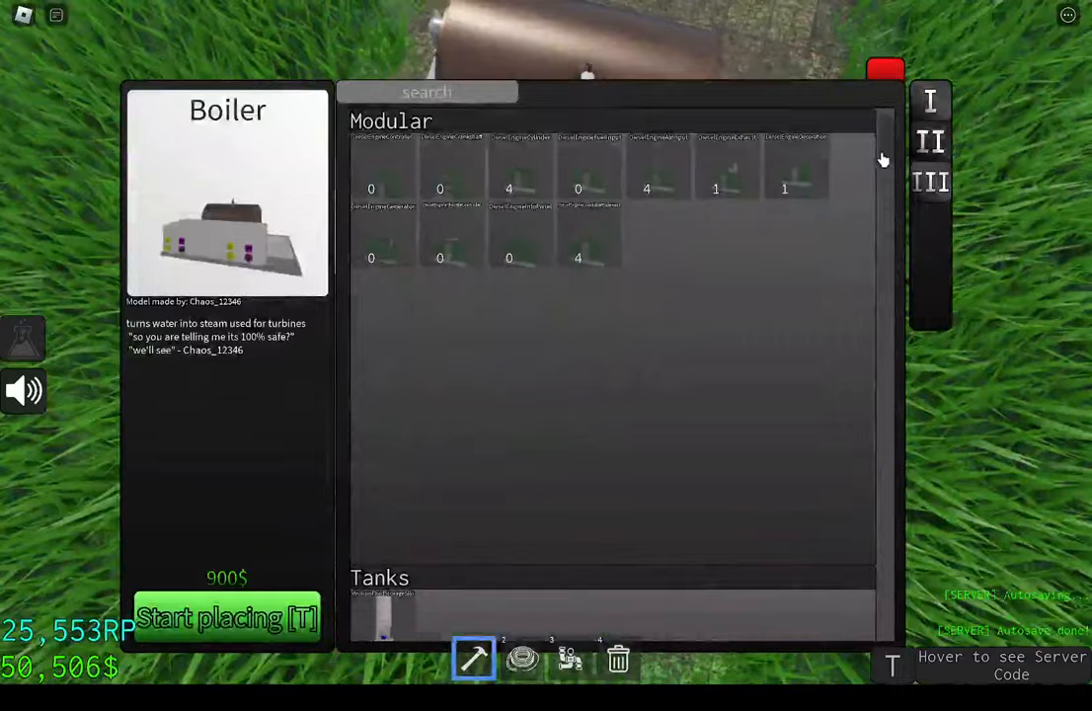
scroll("down", 3)
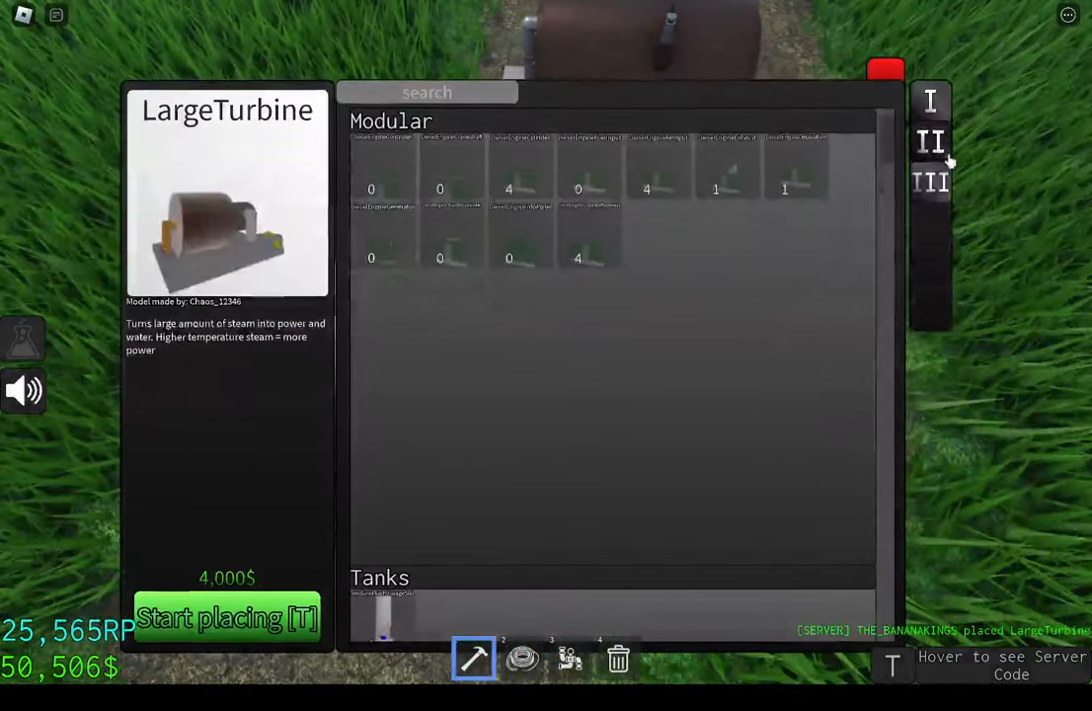
scroll("down", 3)
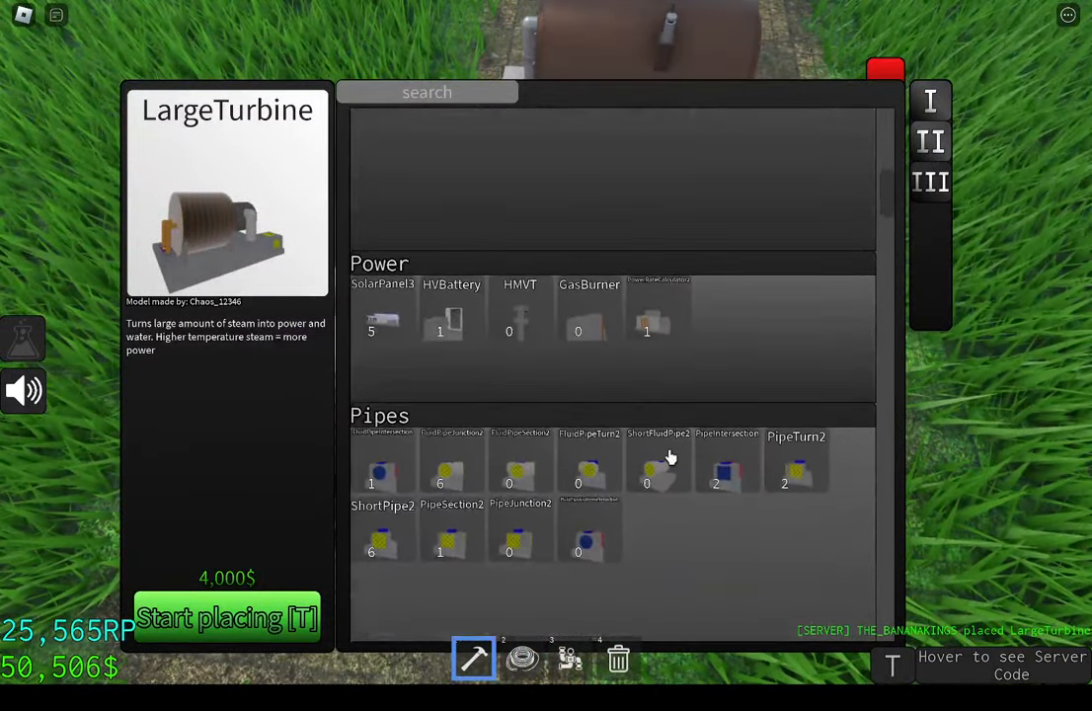
left_click(658, 469)
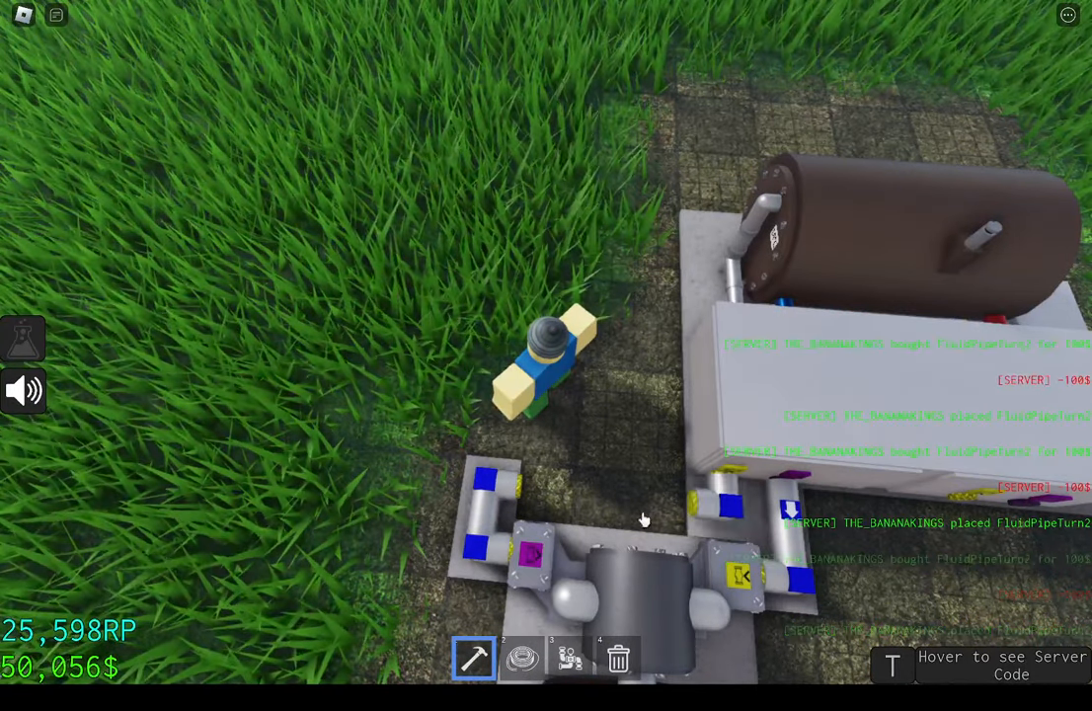
- Select SolarPanel3 from another tier and place two panels behind the boiler
left_click(571, 660)
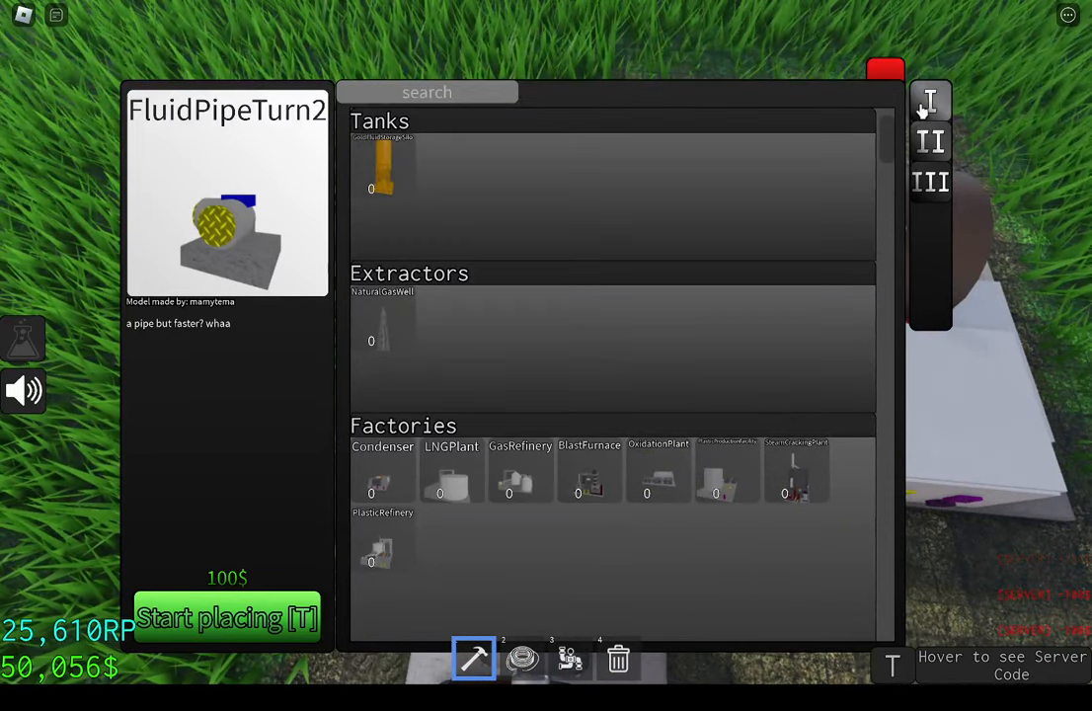
scroll("down", 3)
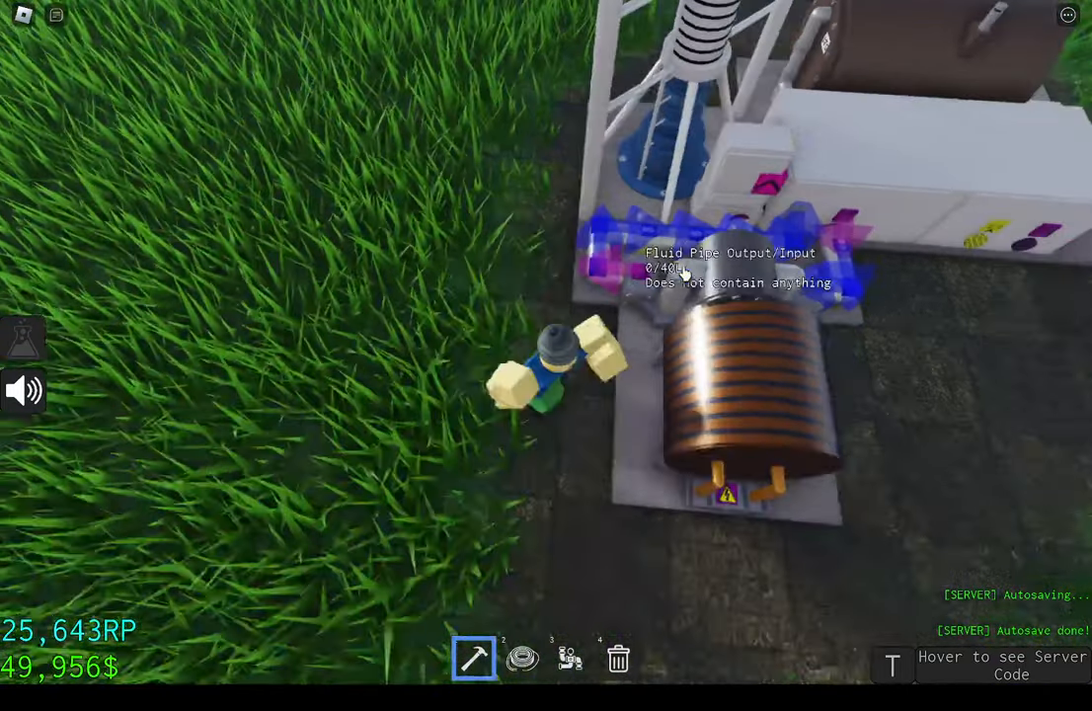
mouse_move(672, 241)
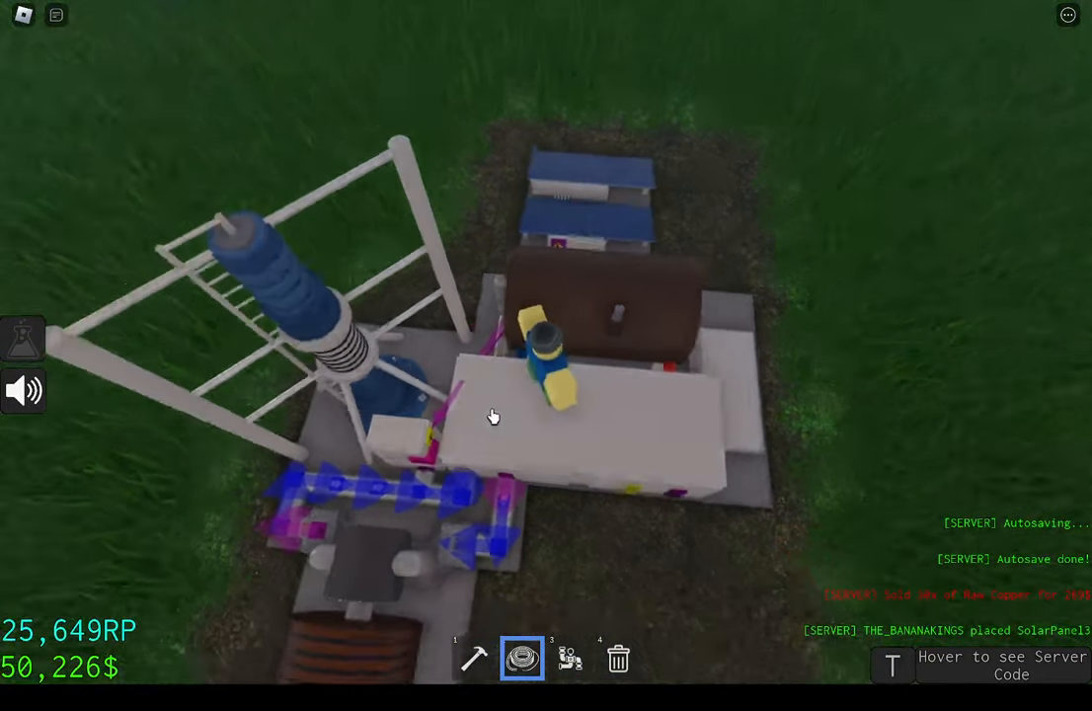
- Place a LiquidBoiler from Factories and add pipe sections at its outputs
left_click(474, 659)
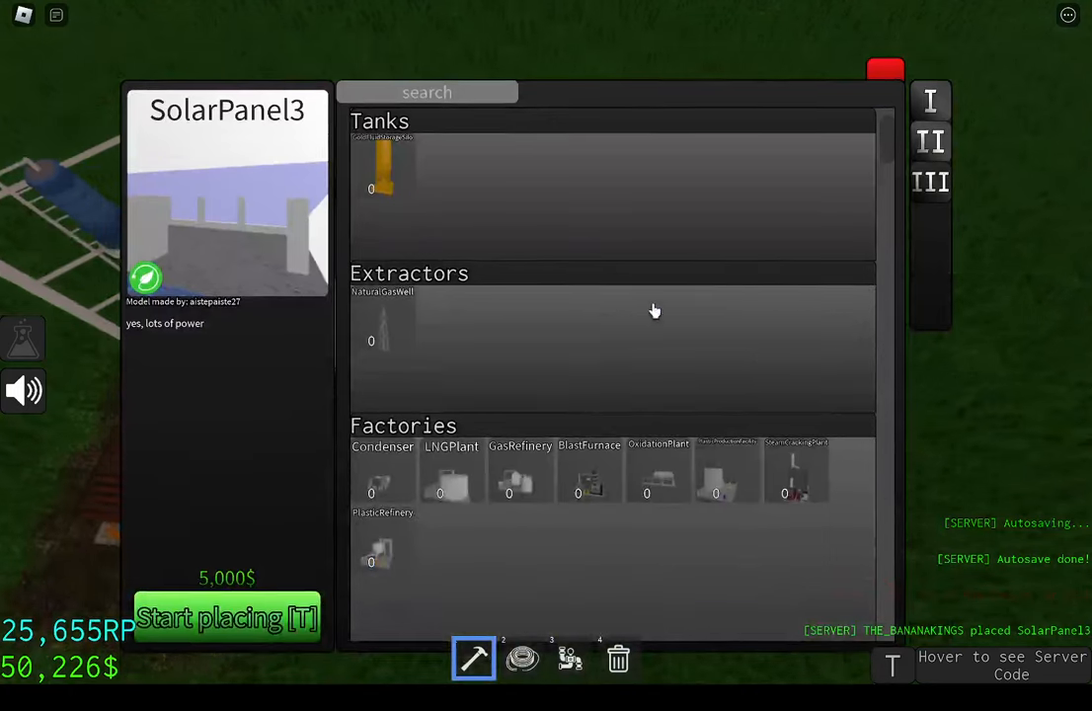
scroll("down", 3)
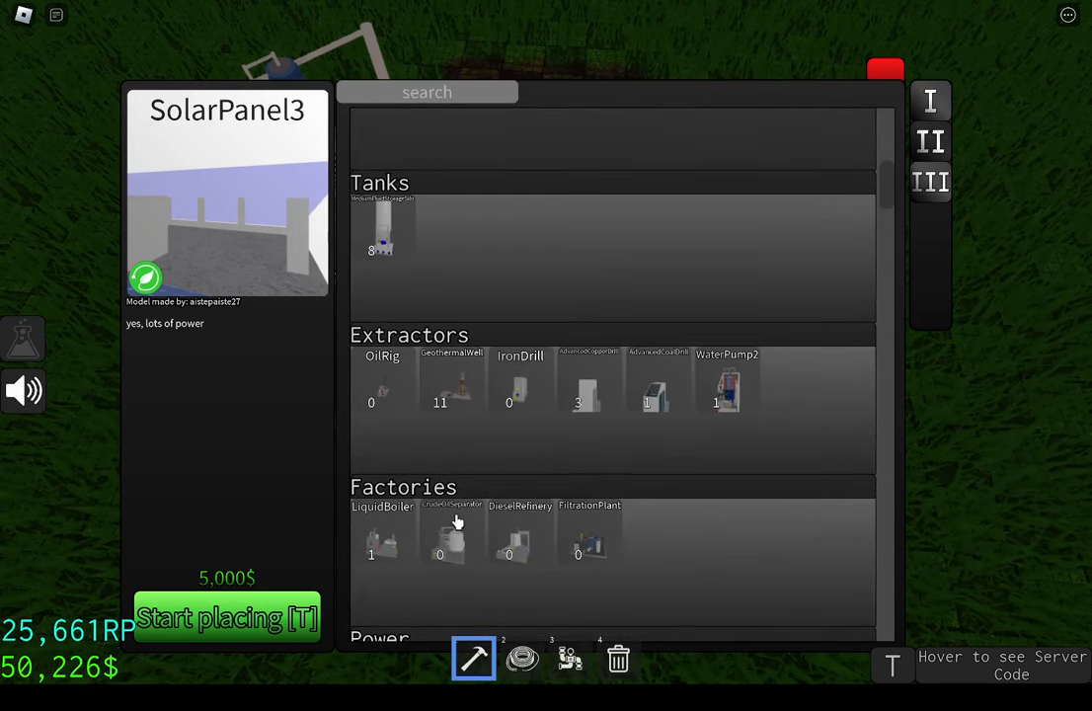
scroll("down", 3)
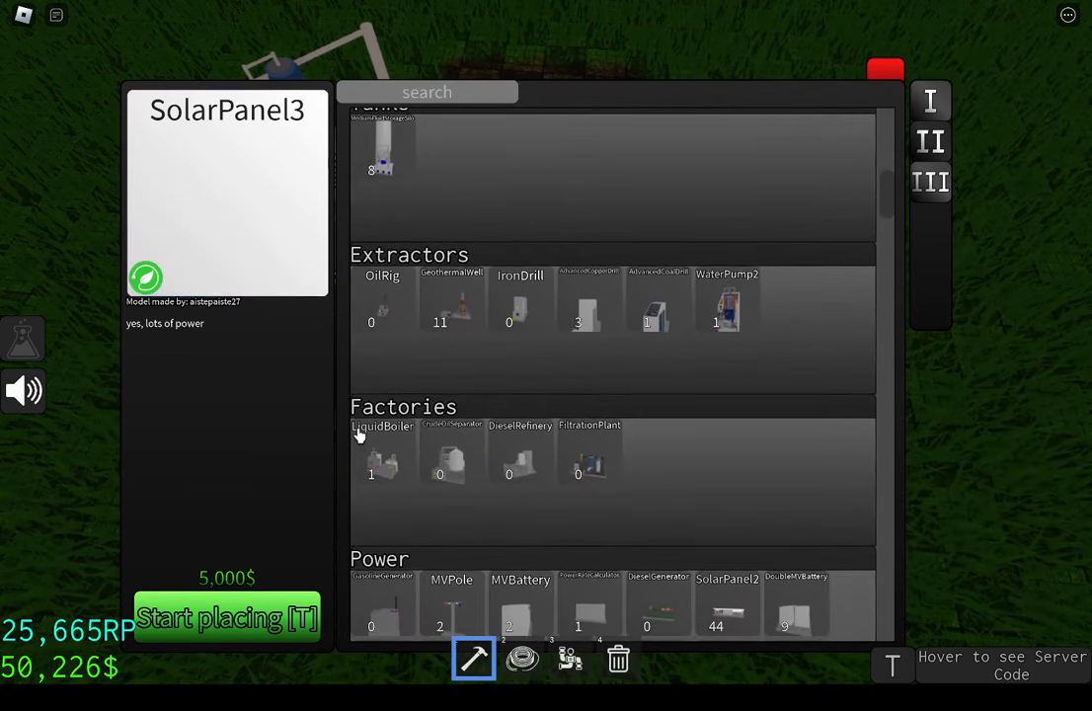
left_click(382, 459)
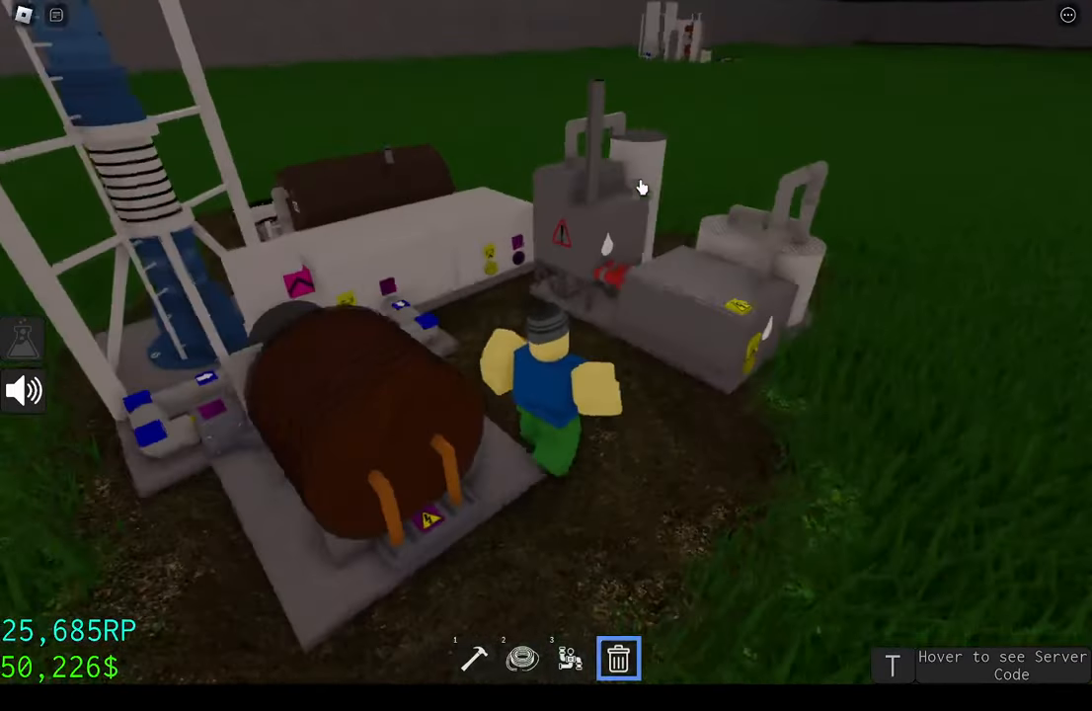
left_click(474, 659)
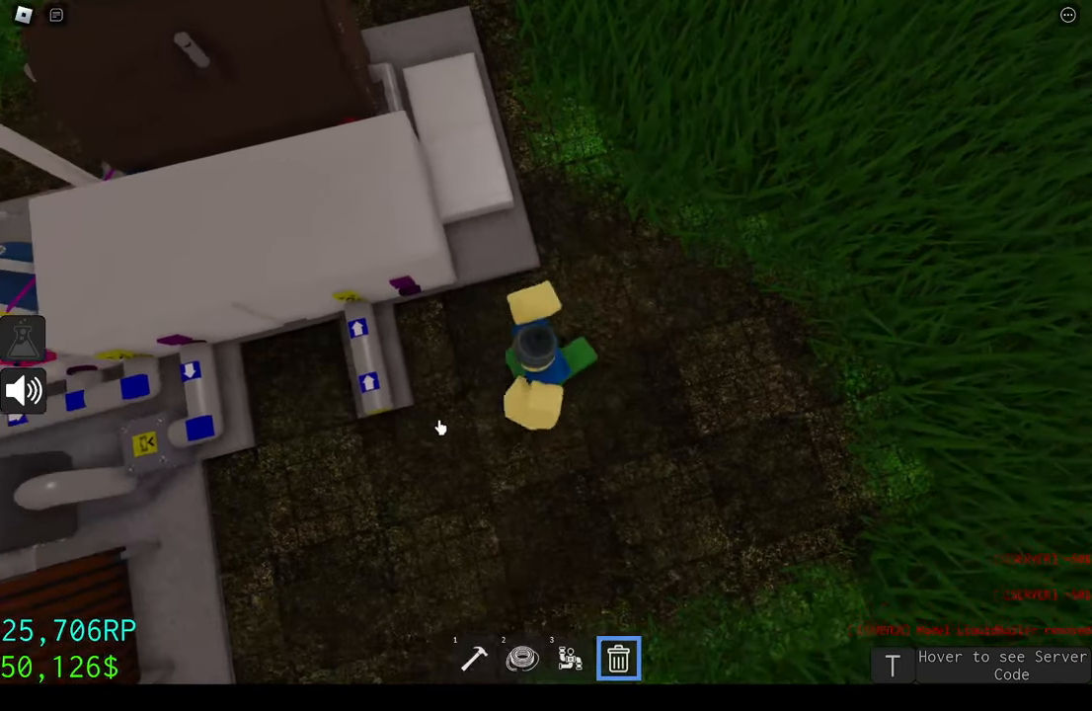
left_click(473, 658)
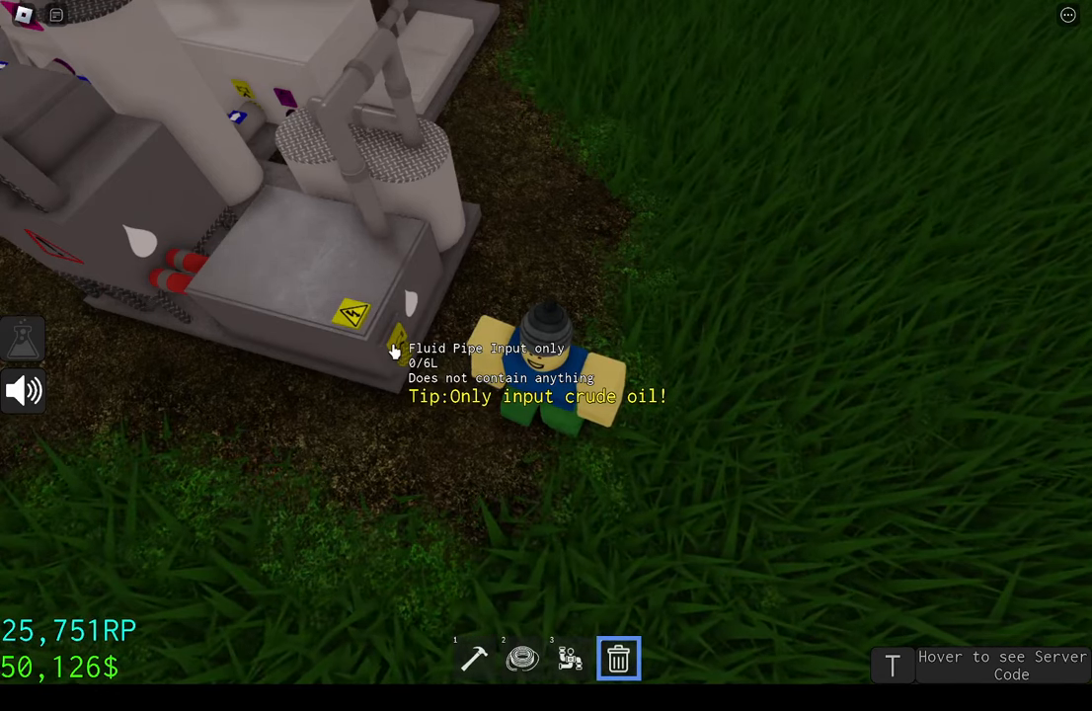
- Place a LiquidDump from the tier I catalog, then zoom back out overhead
left_click(473, 659)
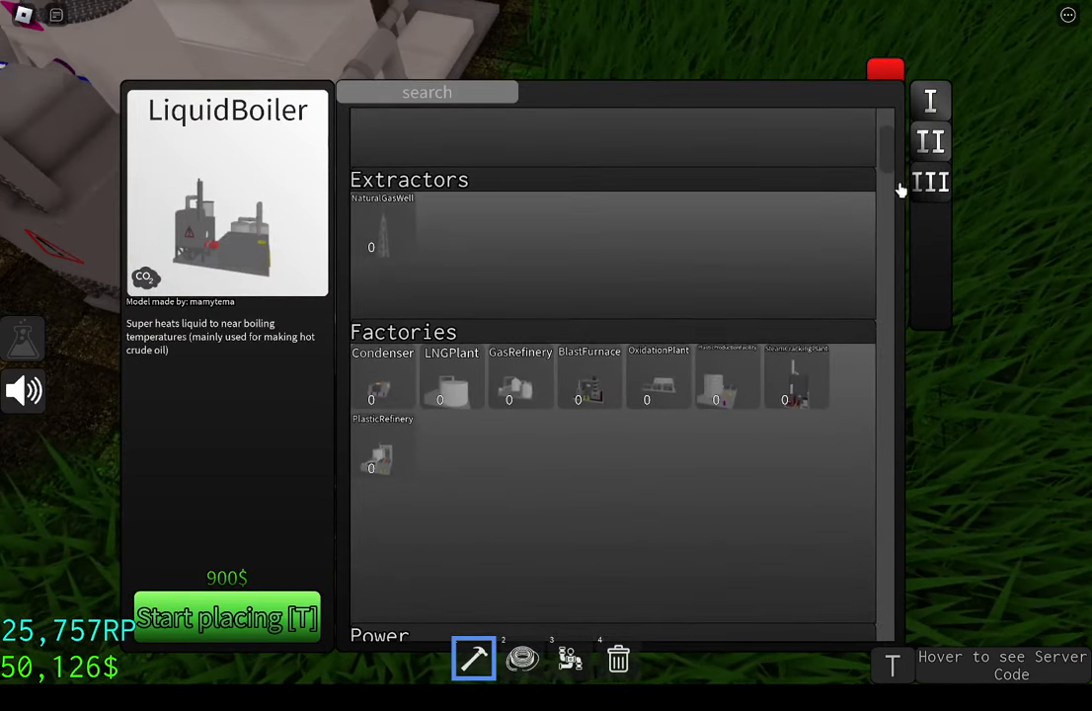
scroll("up", 3)
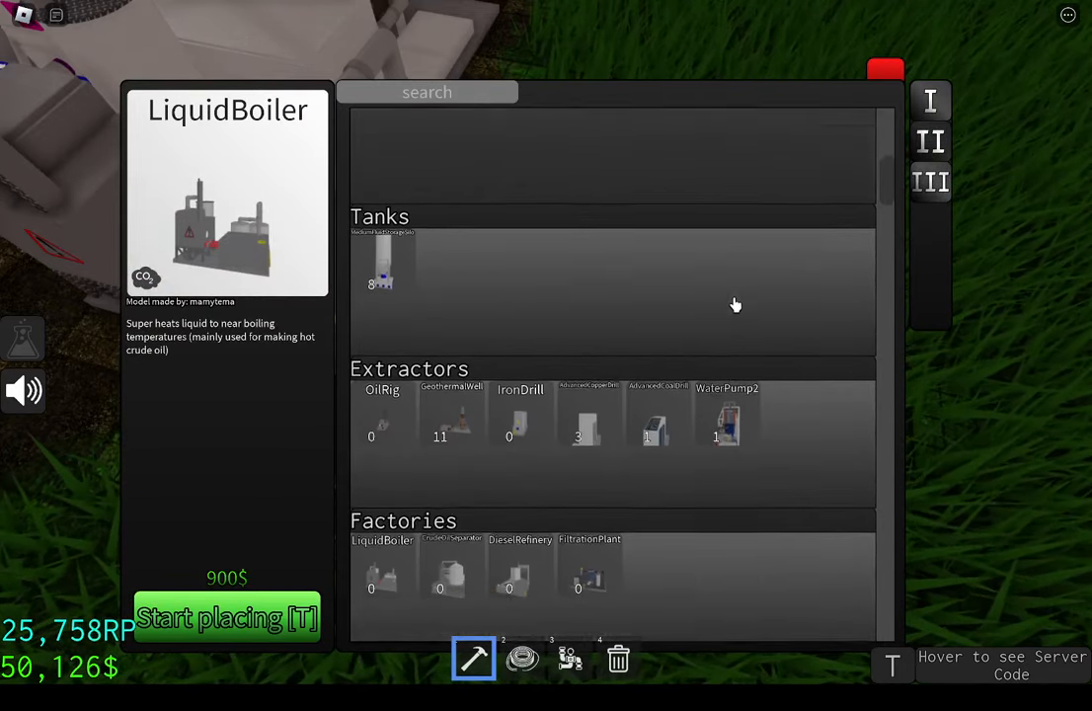
left_click(727, 335)
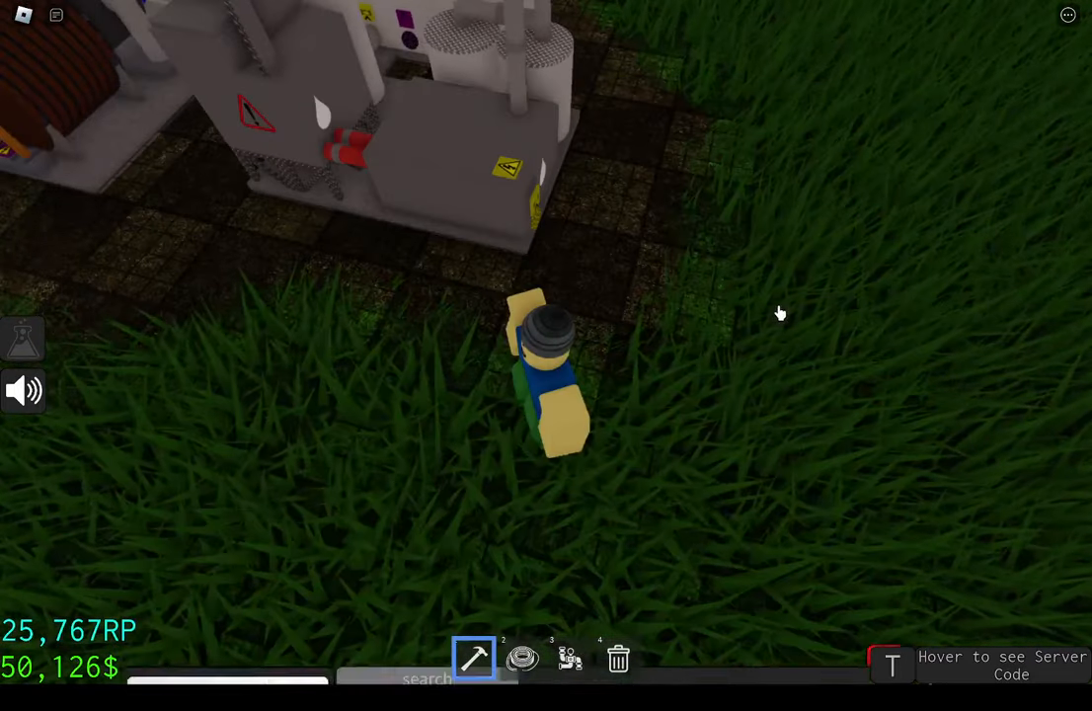
left_click(474, 659)
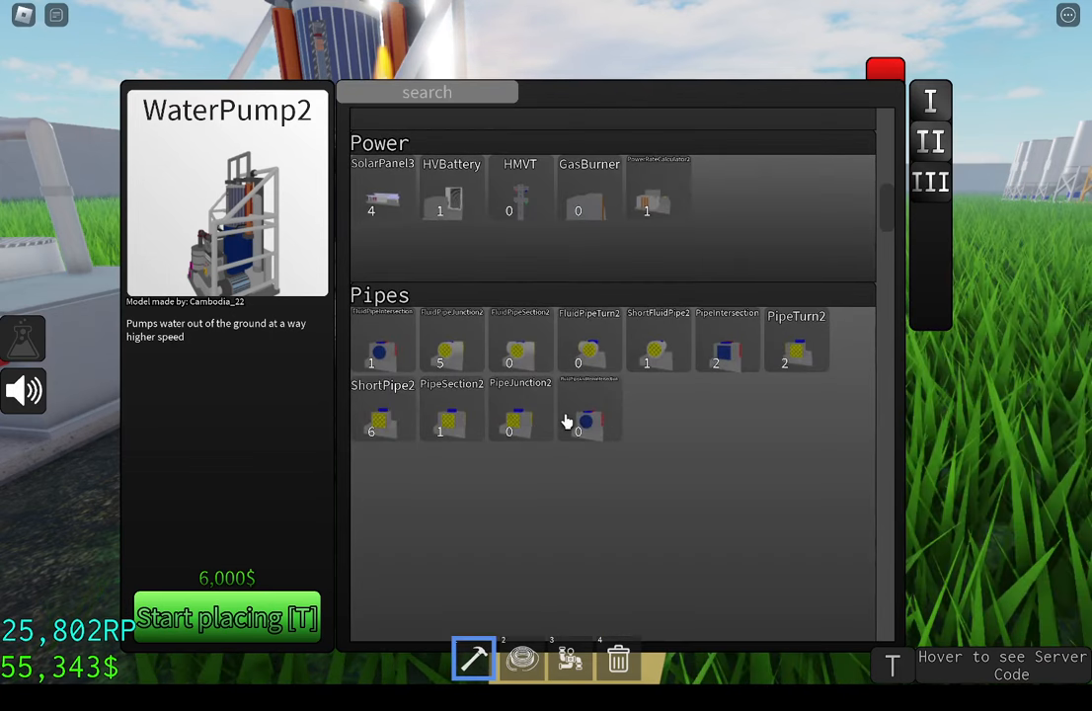
scroll("down", 3)
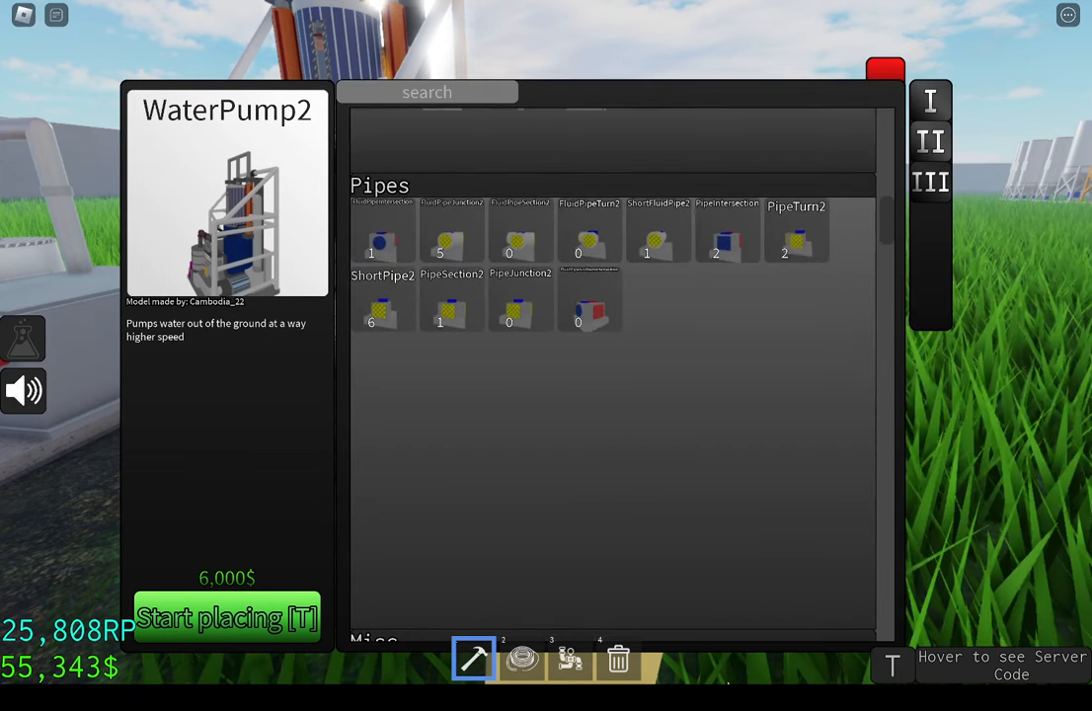
scroll("up", 3)
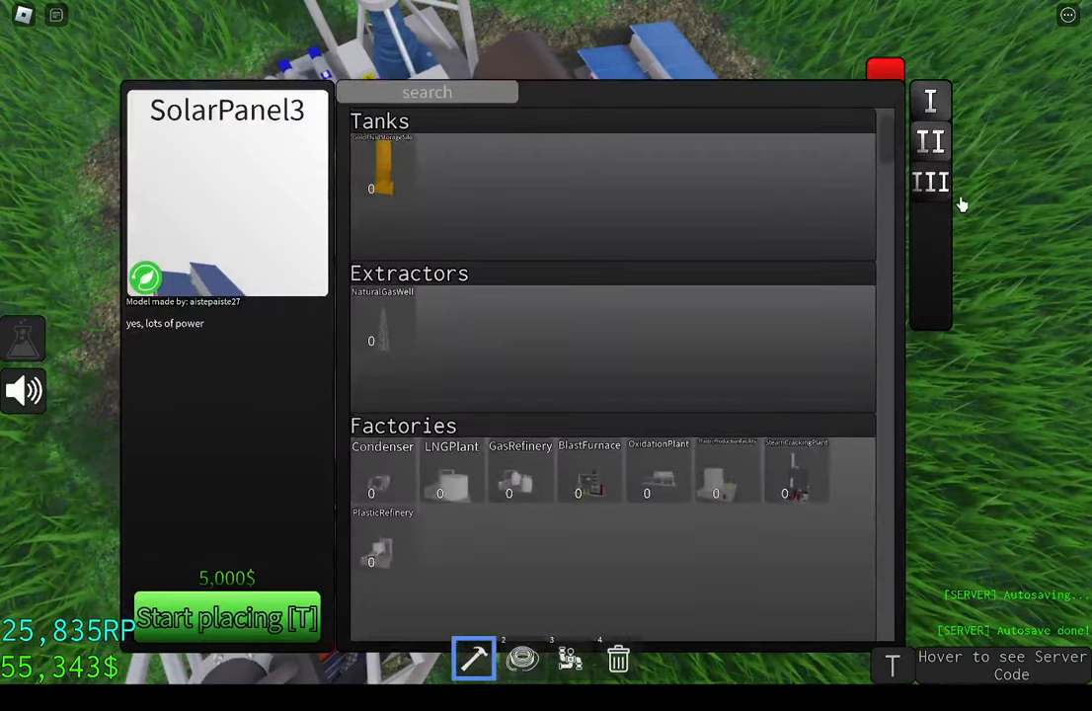
scroll("down", 3)
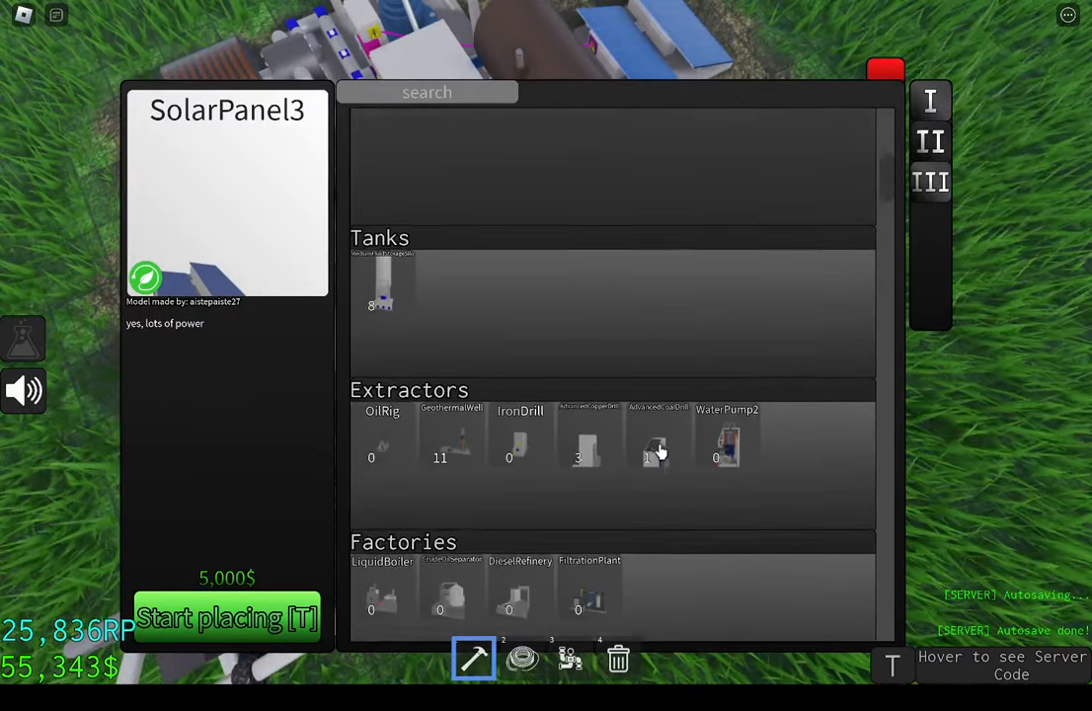
scroll("down", 3)
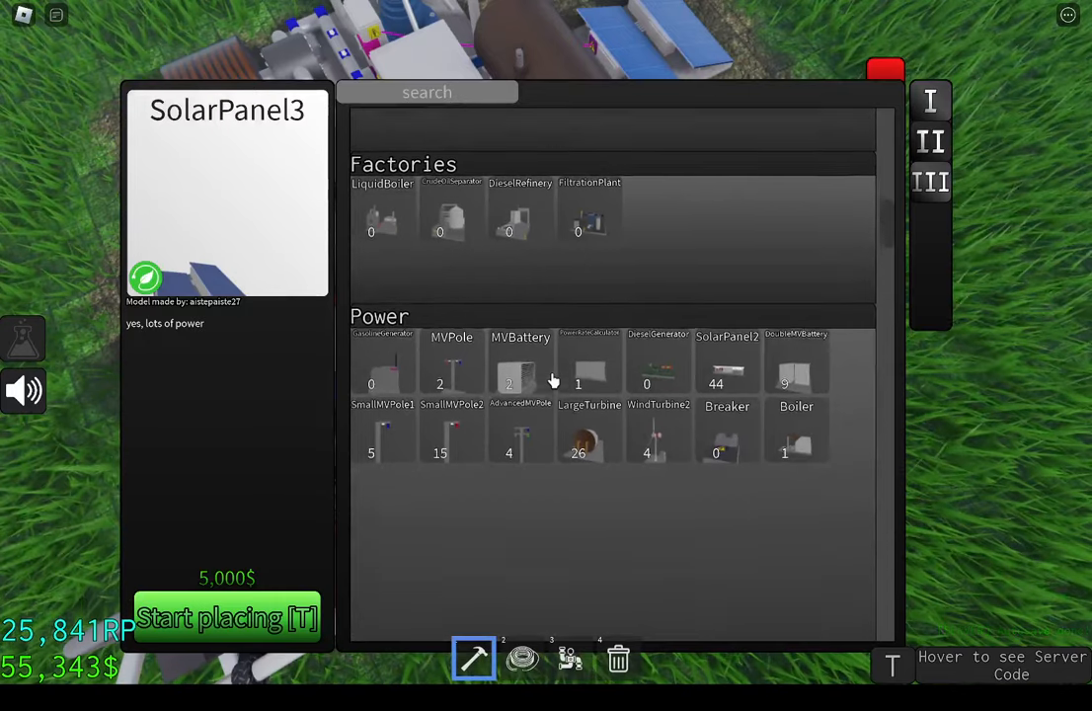
scroll("down", 3)
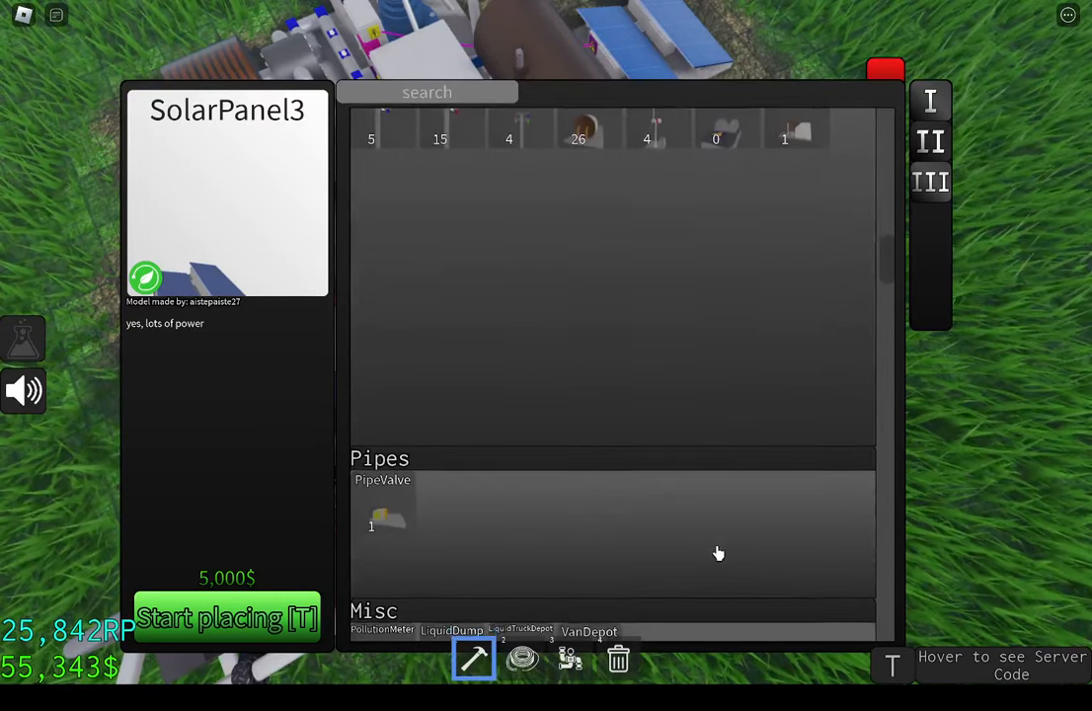
scroll("down", 3)
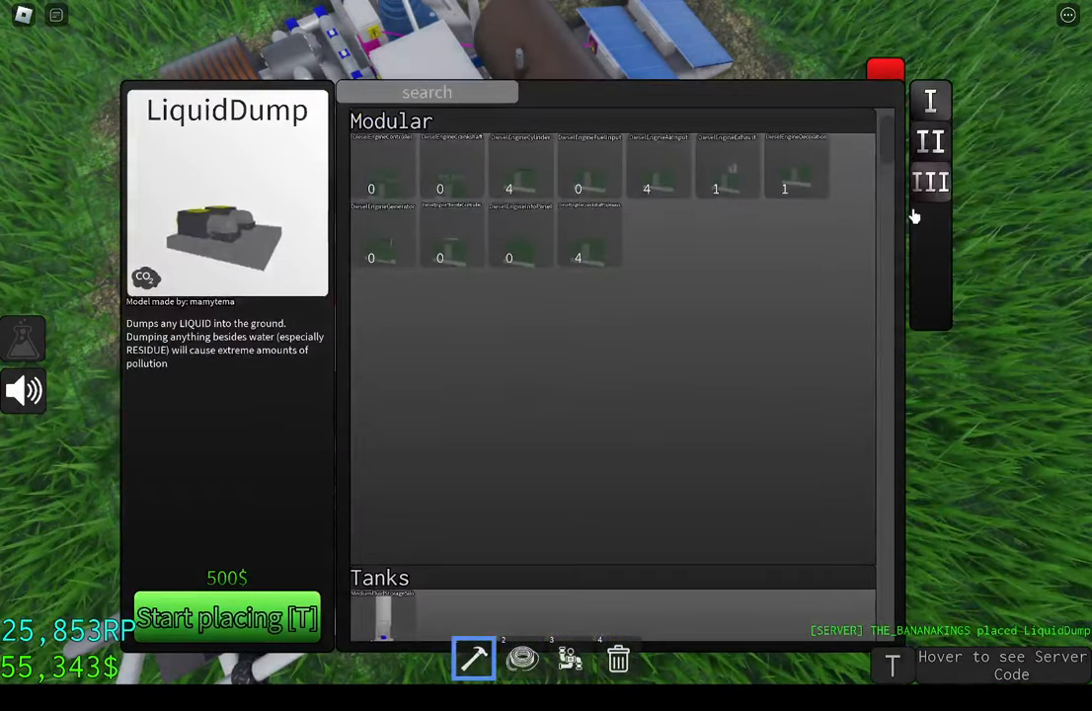
scroll("down", 3)
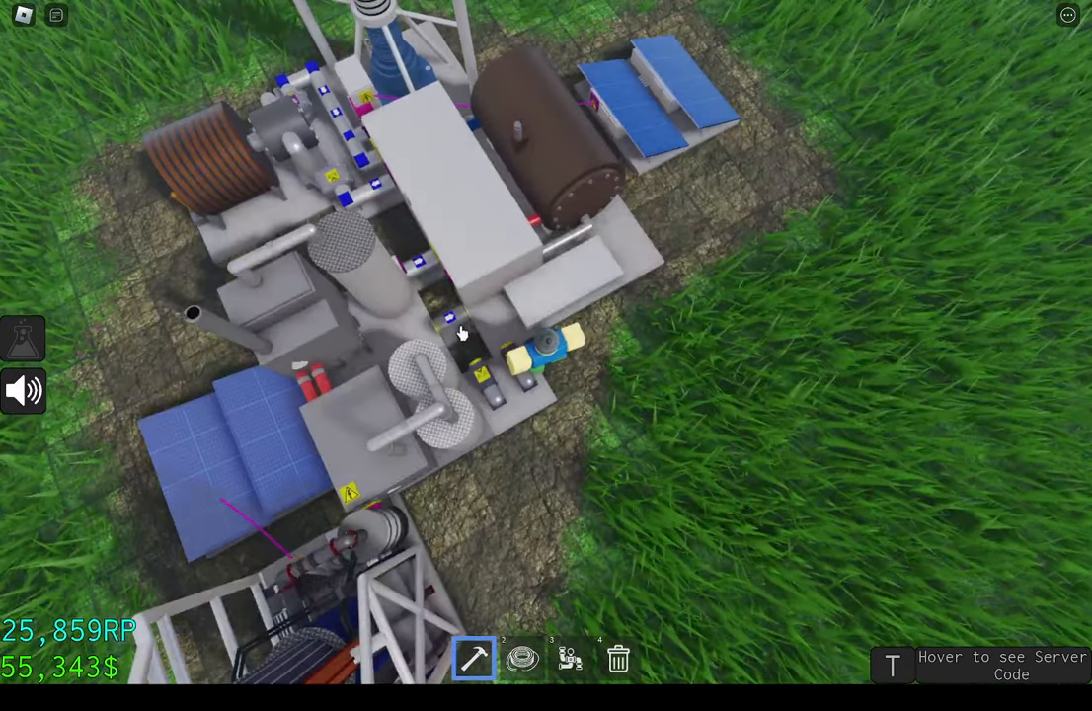
- Delete old pipe sections and machines with the trash tool, raising funds to about $86,000
left_click(479, 351)
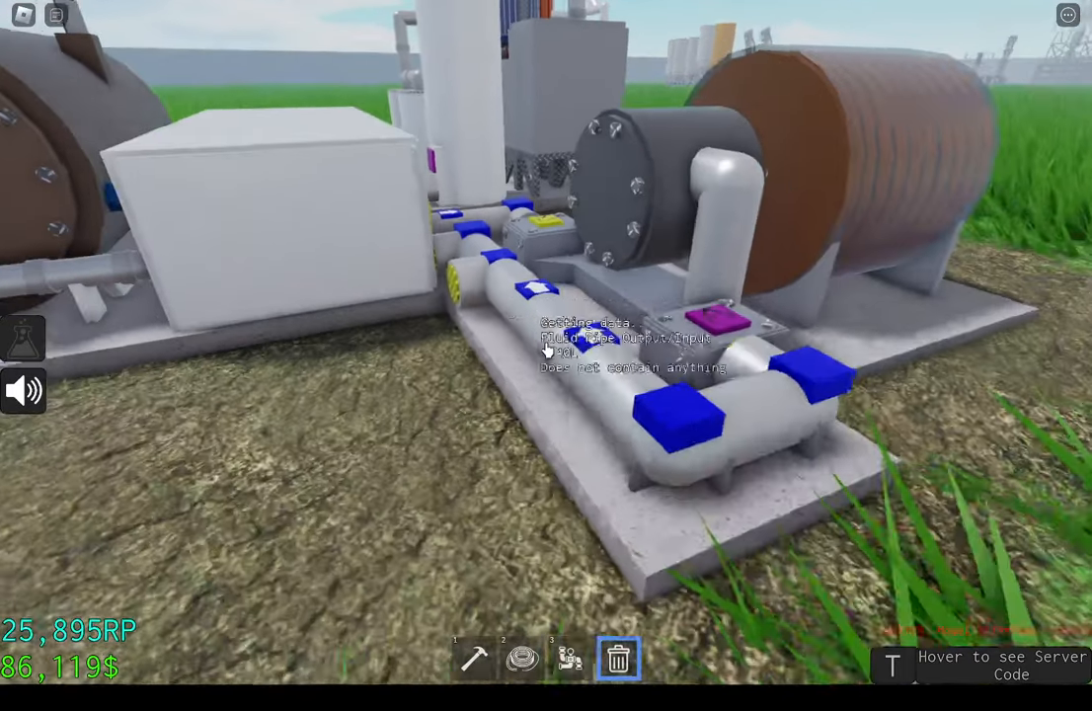
left_click(474, 659)
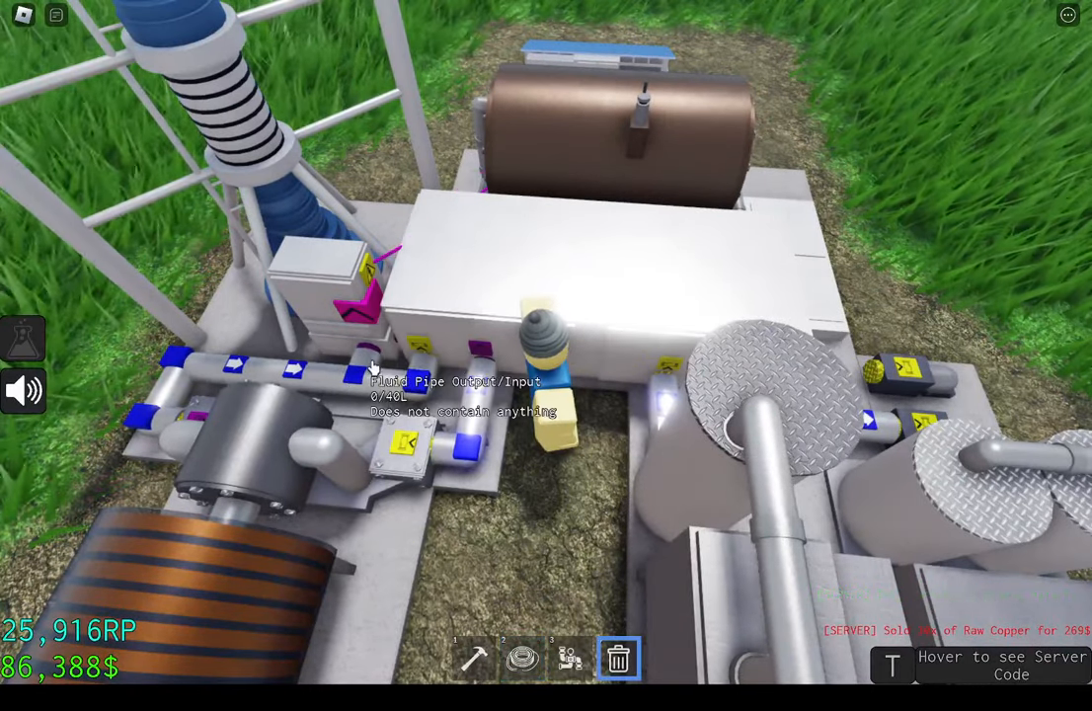
left_click(570, 660)
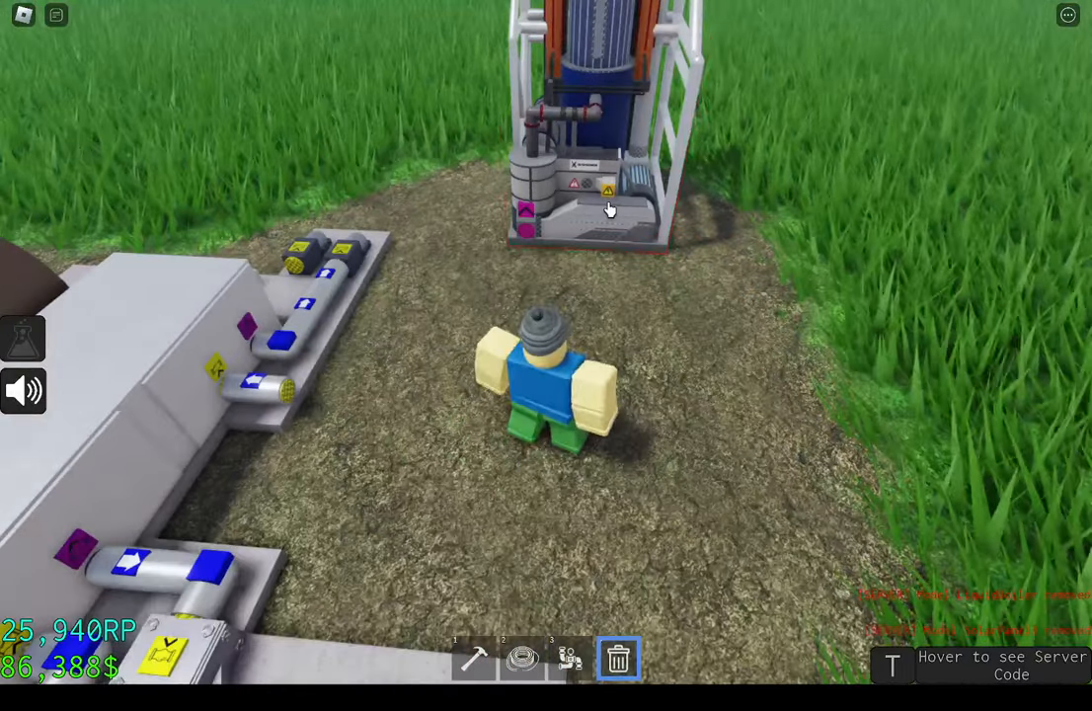
- Select GeothermalWell from the tier II catalog and place it at the plant's edge
left_click(474, 660)
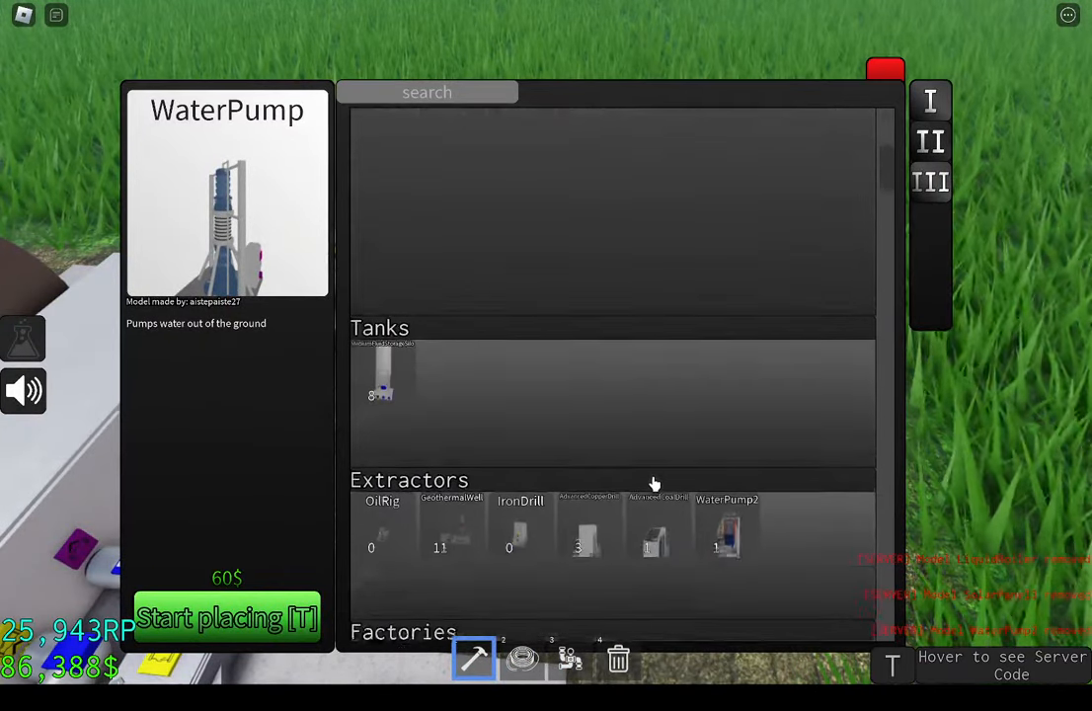
scroll("down", 3)
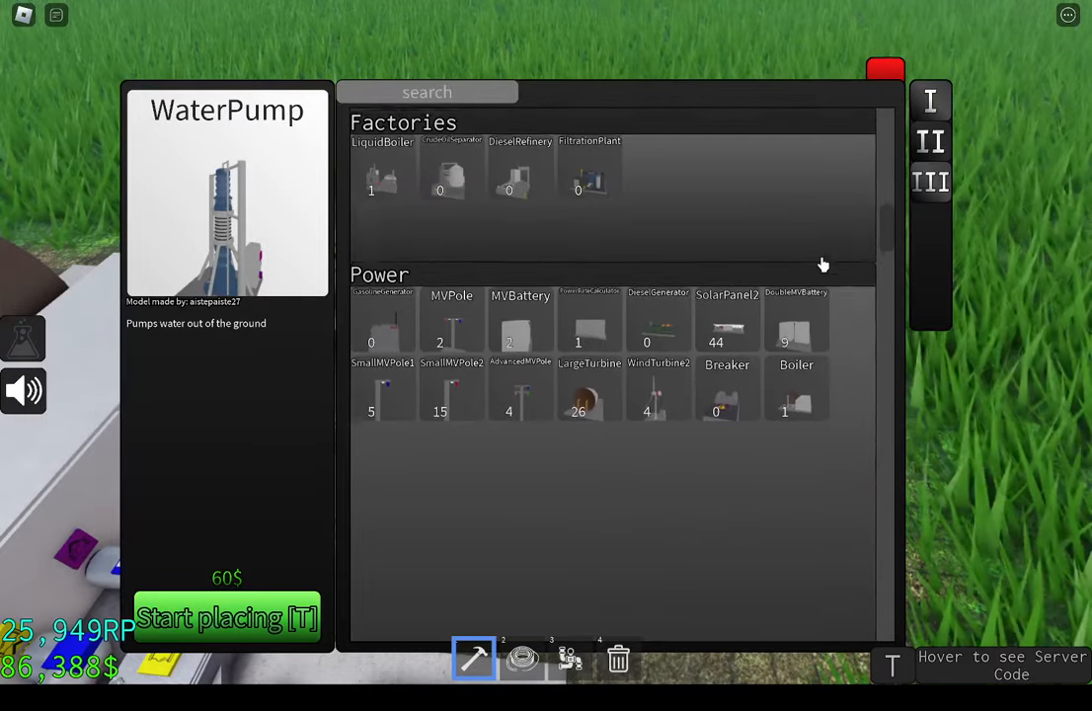
scroll("up", 3)
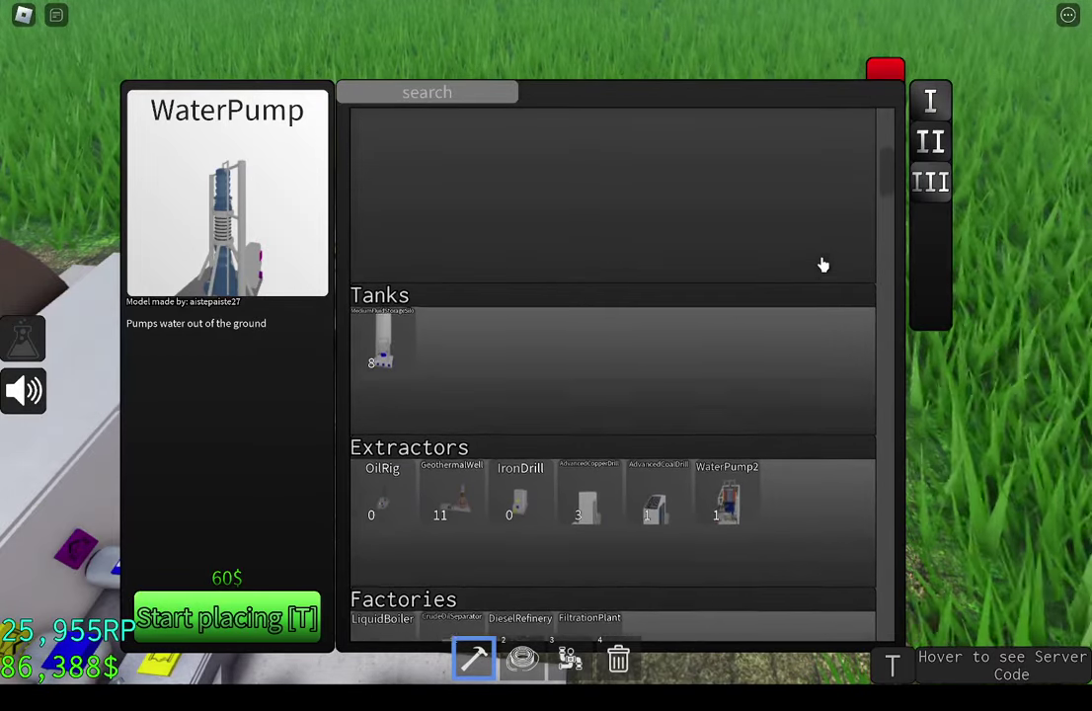
scroll("up", 3)
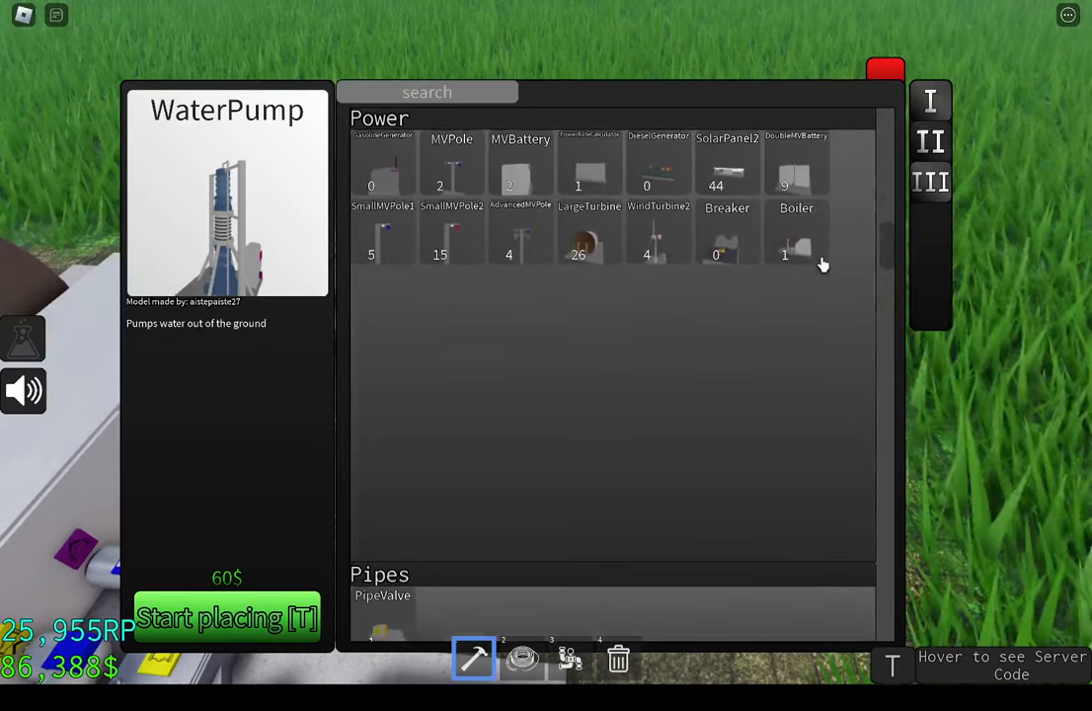
scroll("up", 3)
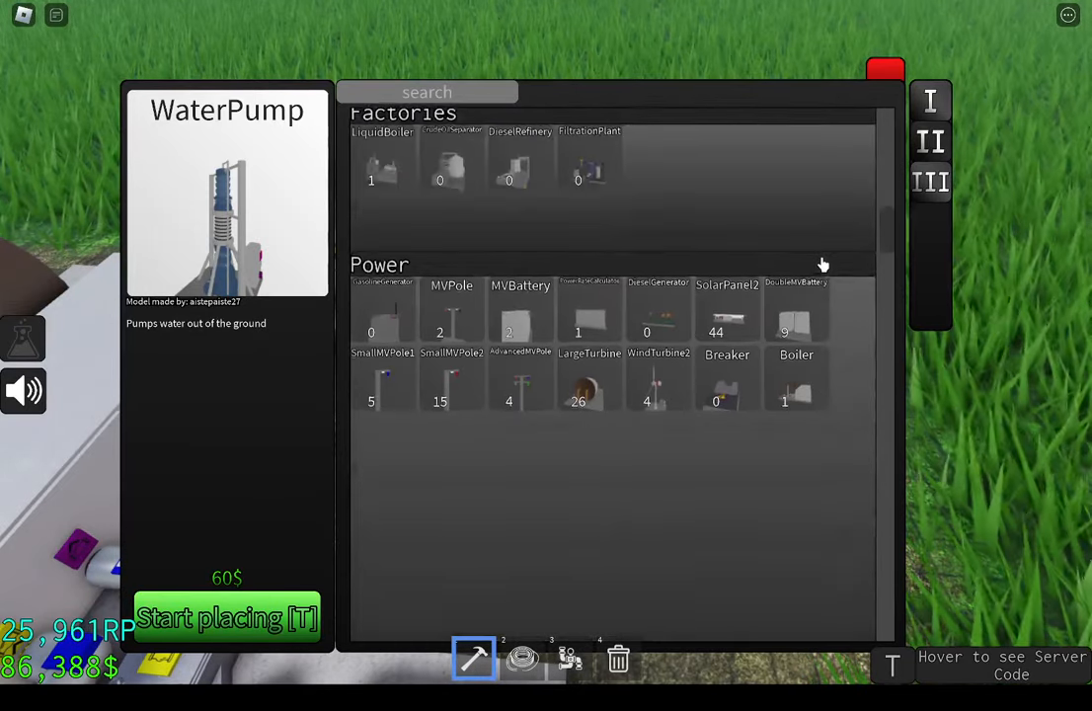
scroll("down", 3)
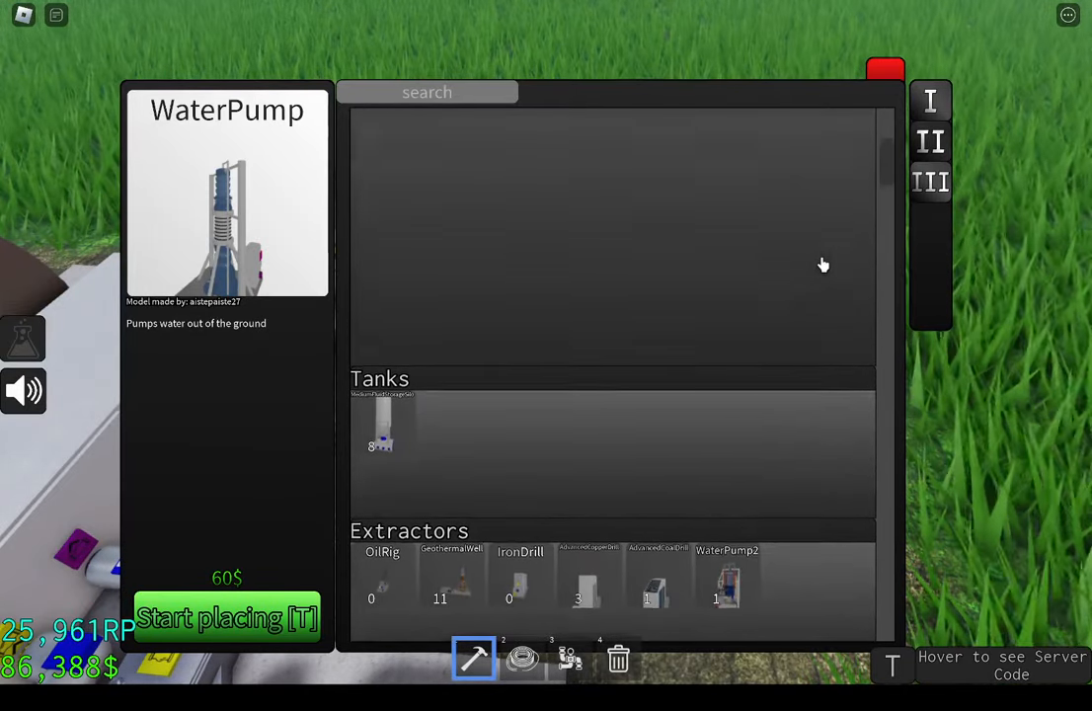
left_click(451, 593)
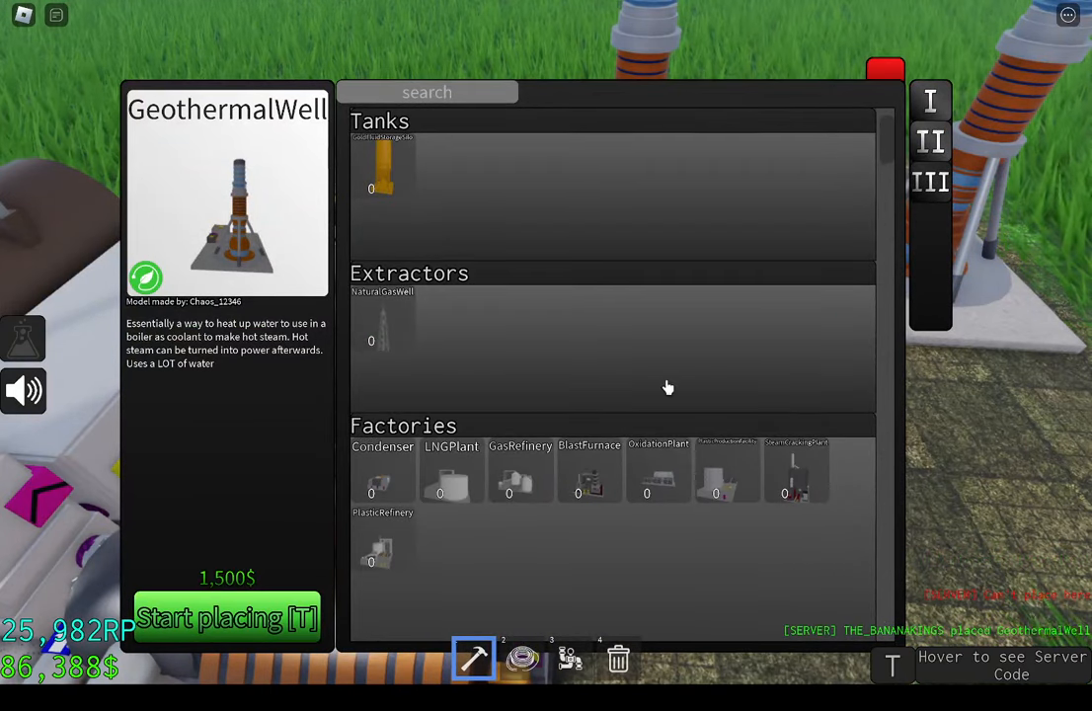
- Place FluidPipeTurn2 pieces feeding both geothermal wells, then add a SolarPanel3
scroll("down", 3)
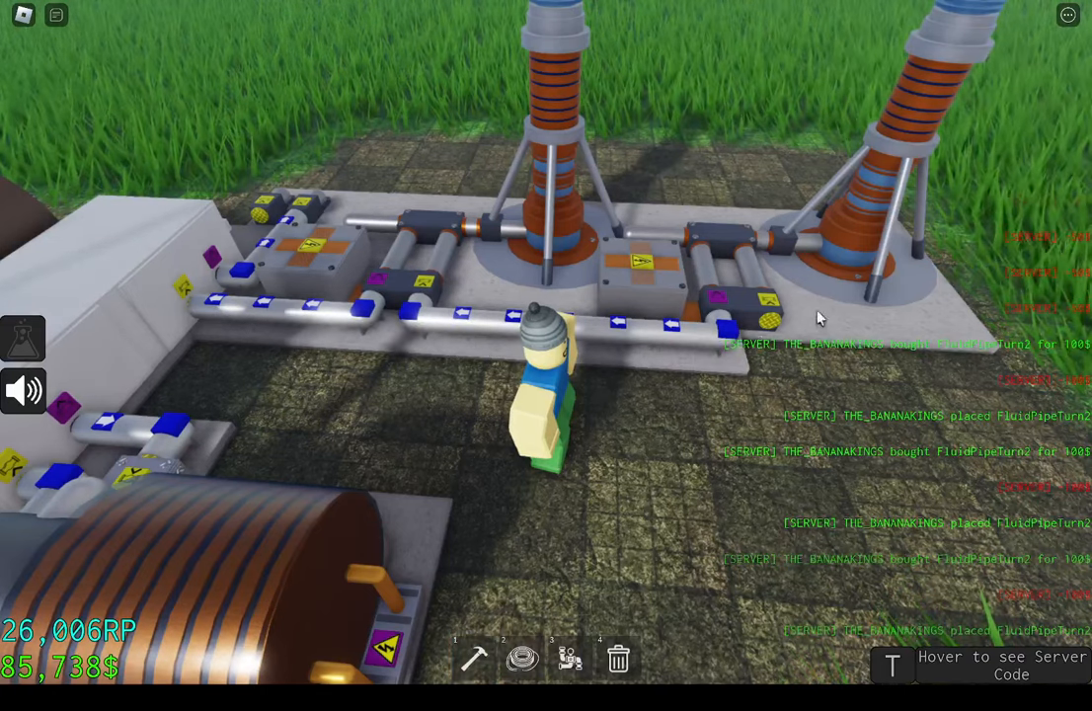
left_click(473, 659)
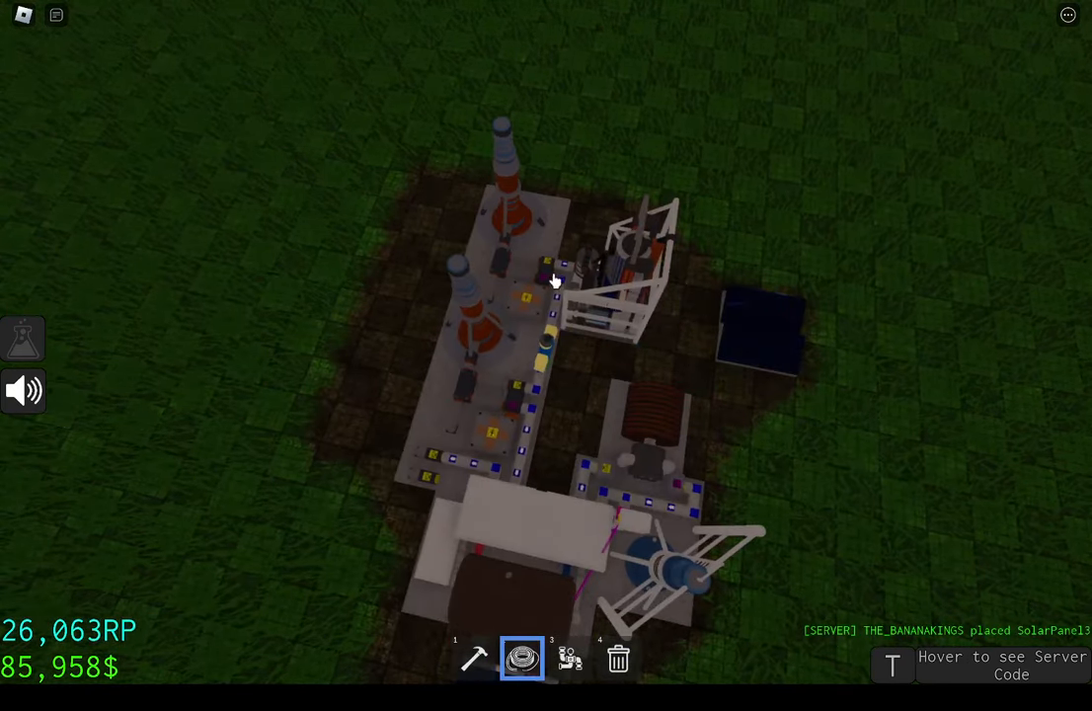
mouse_move(531, 298)
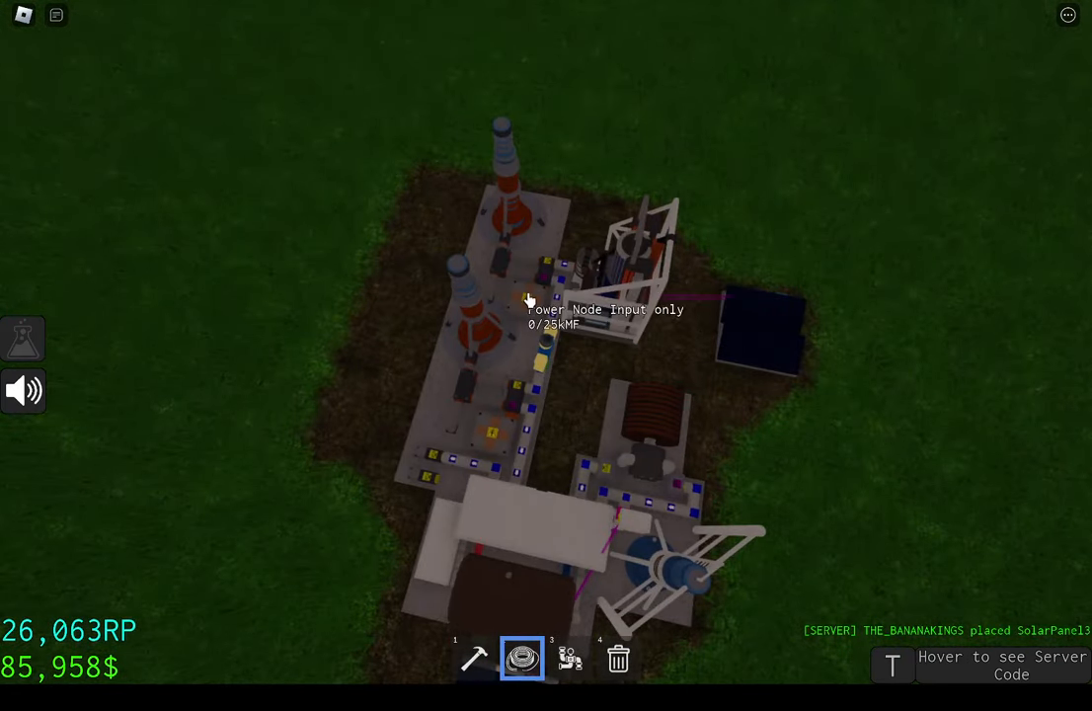
mouse_move(497, 439)
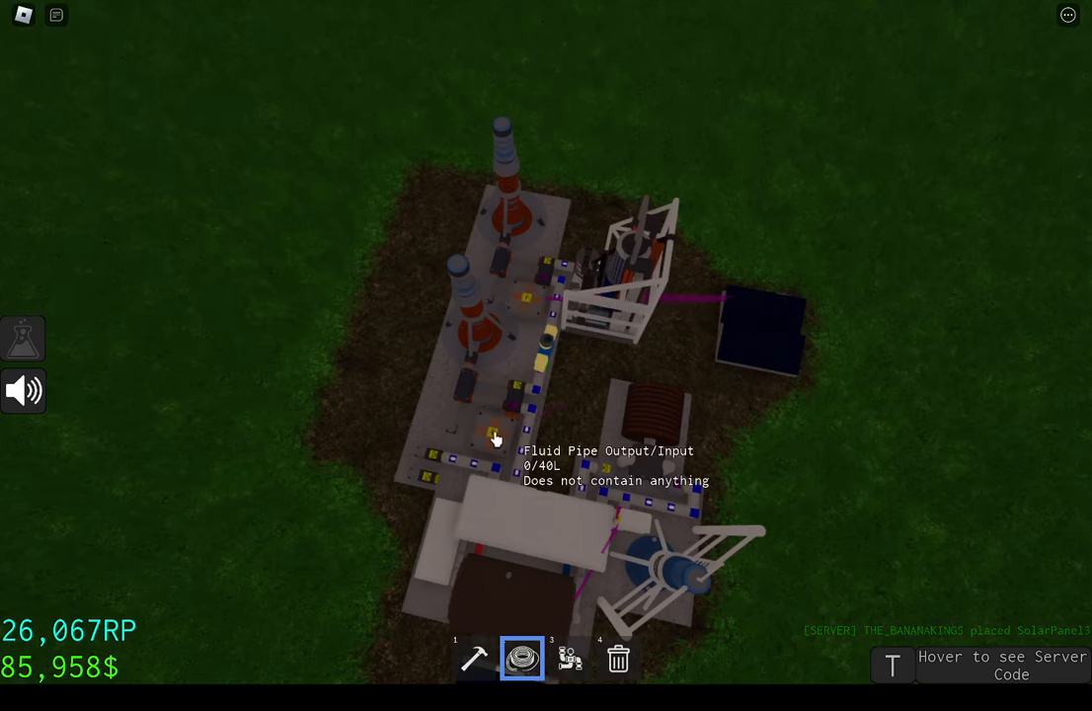
mouse_move(544, 265)
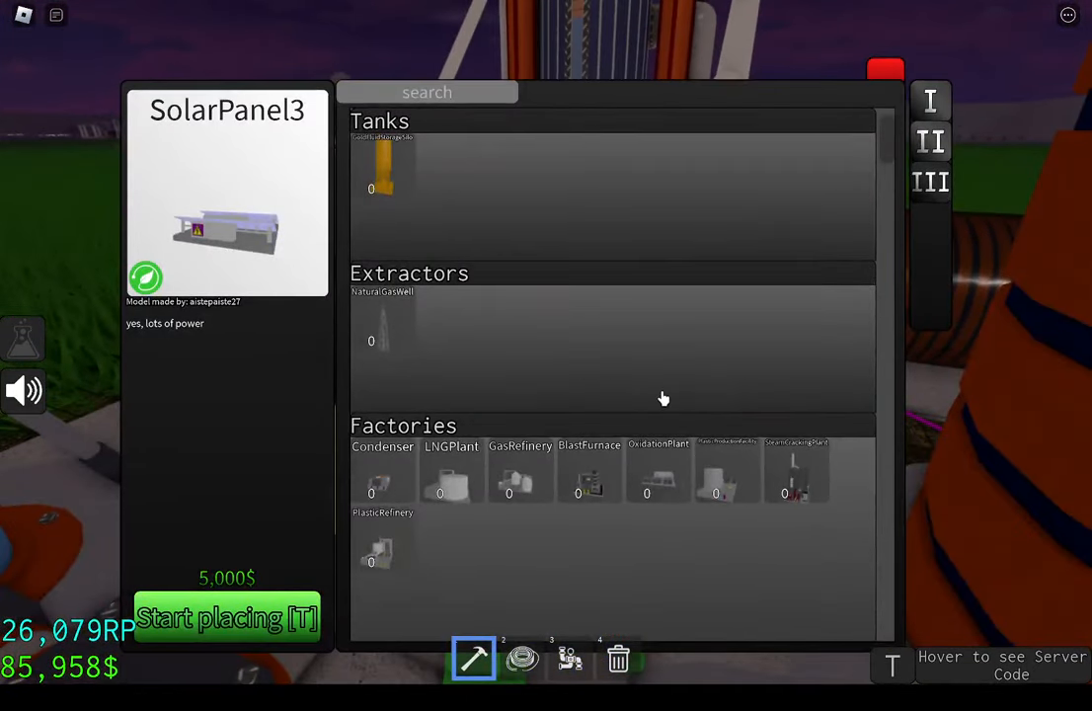
- Place a second SolarPanel3 and wire the panels and geothermal well nodes to the machines
scroll("down", 3)
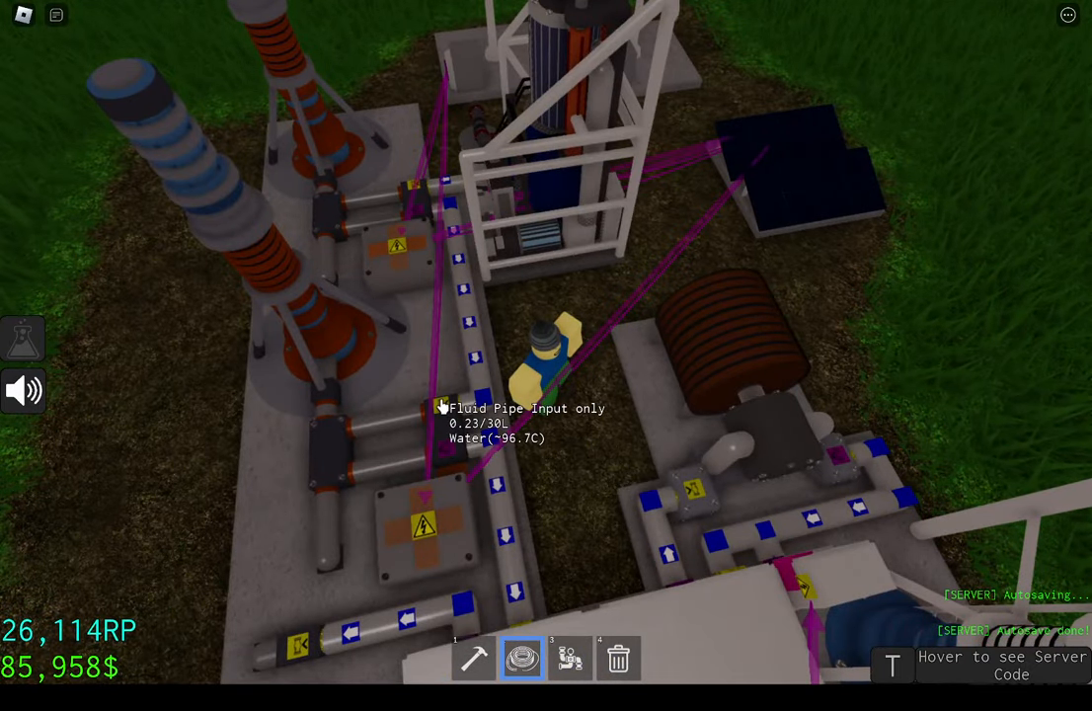
mouse_move(464, 447)
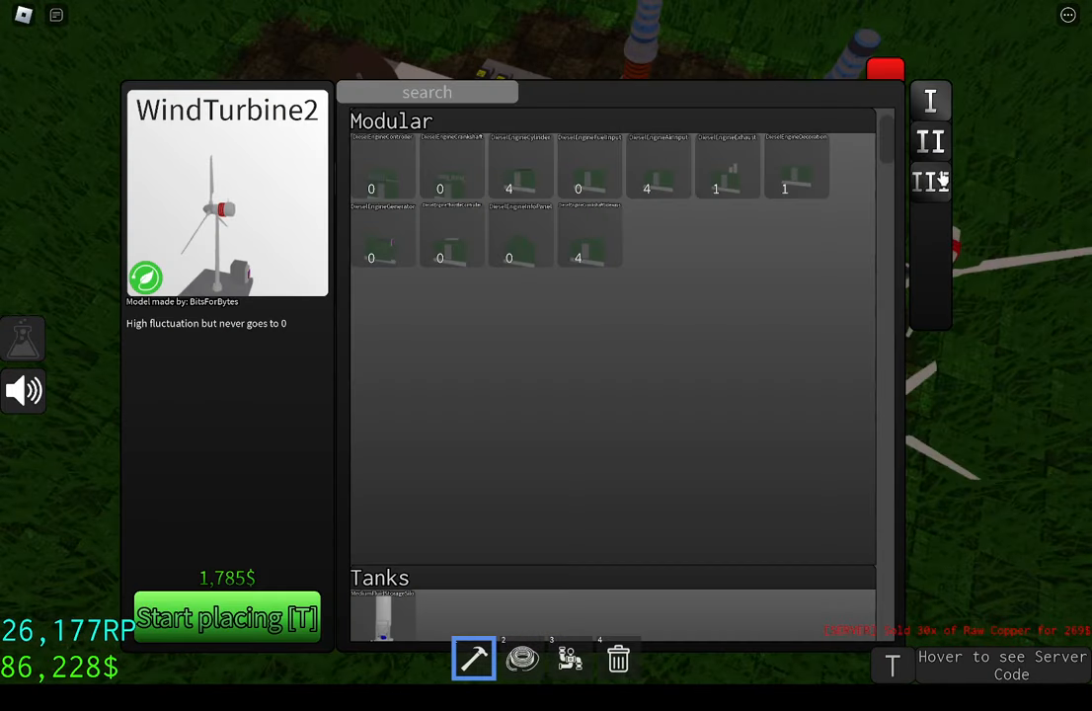
- Place two WindTurbine2 units and an HVBattery beside the solar panels
scroll("down", 3)
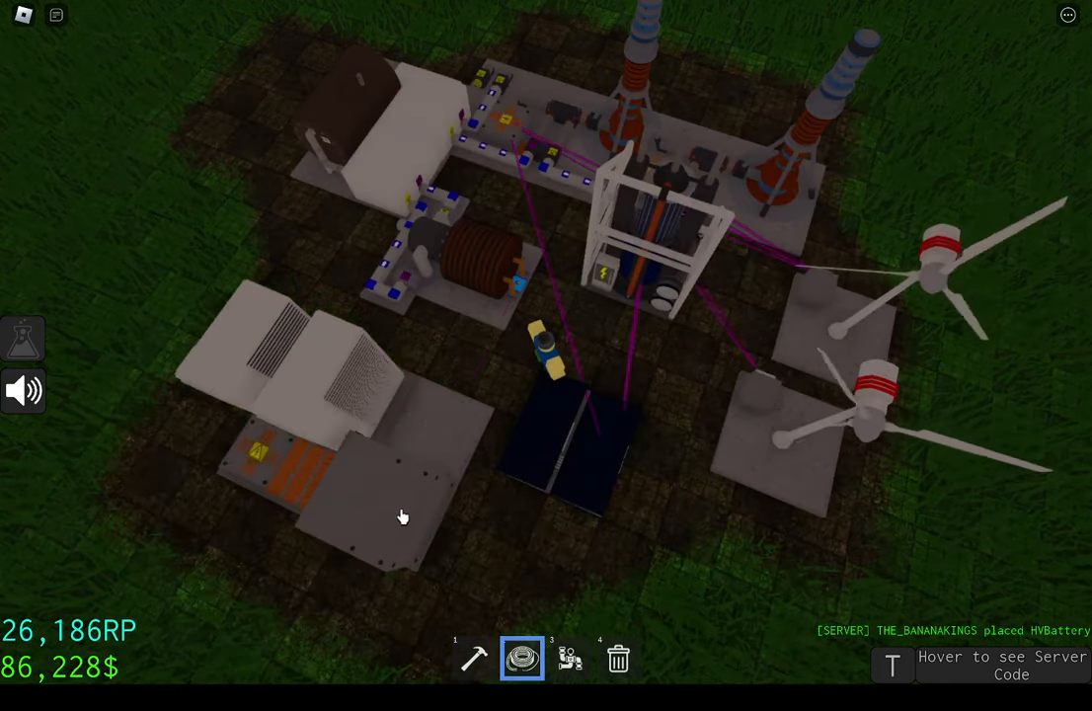
mouse_move(311, 439)
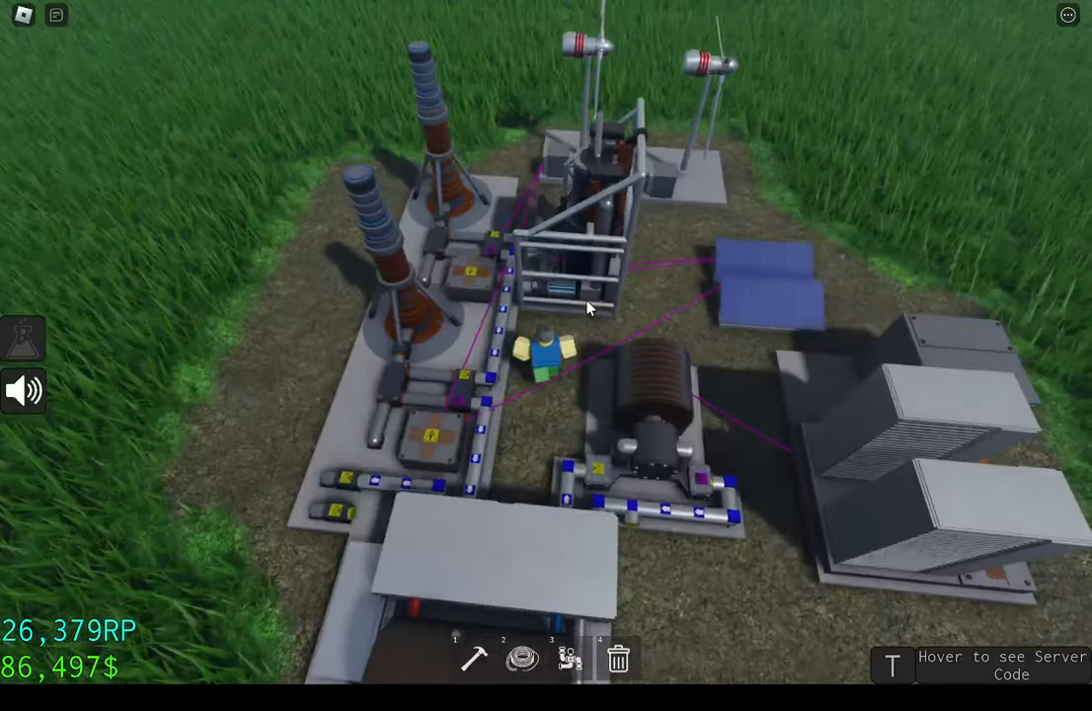
- Zoom out to view the finished plant with wired turbines and HV batteries
scroll("down", 3)
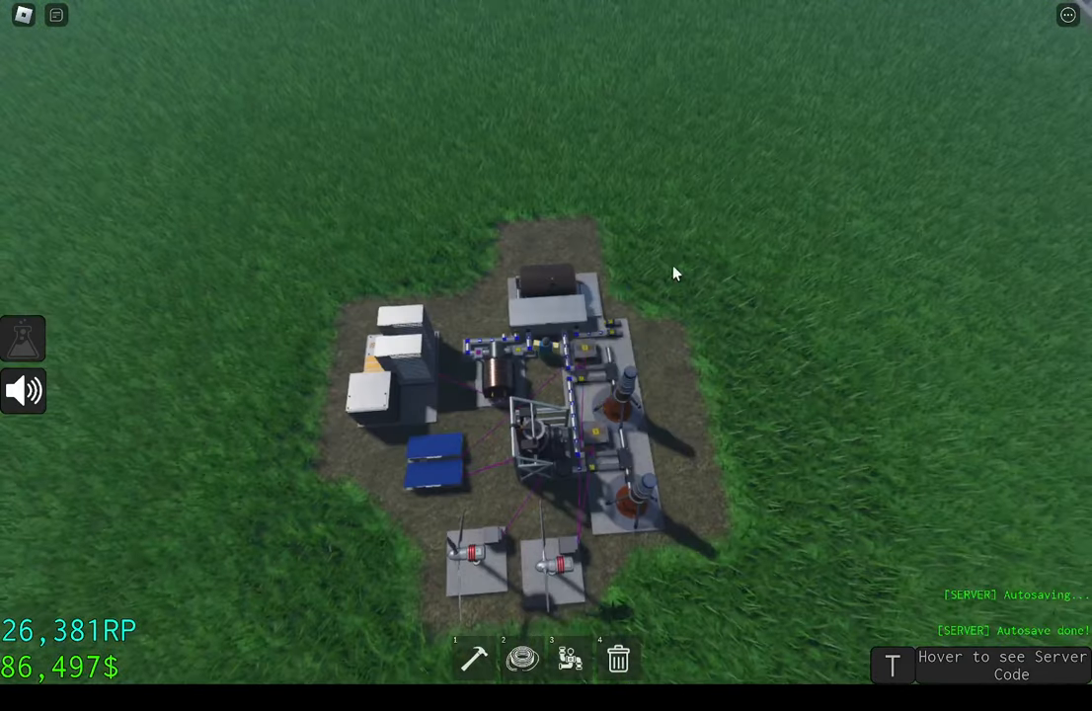